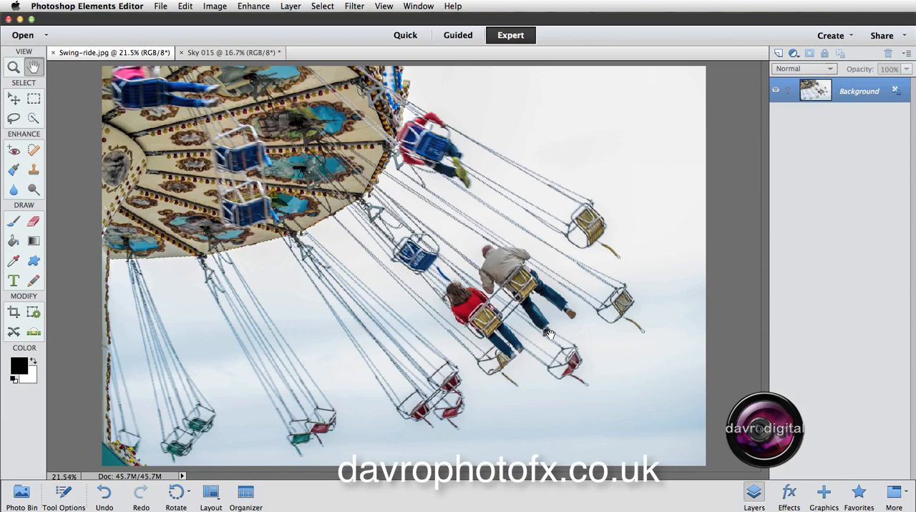
- Drag the Sky 015 photo into Swing-ride.jpg with the Move tool as a new layer
click(229, 52)
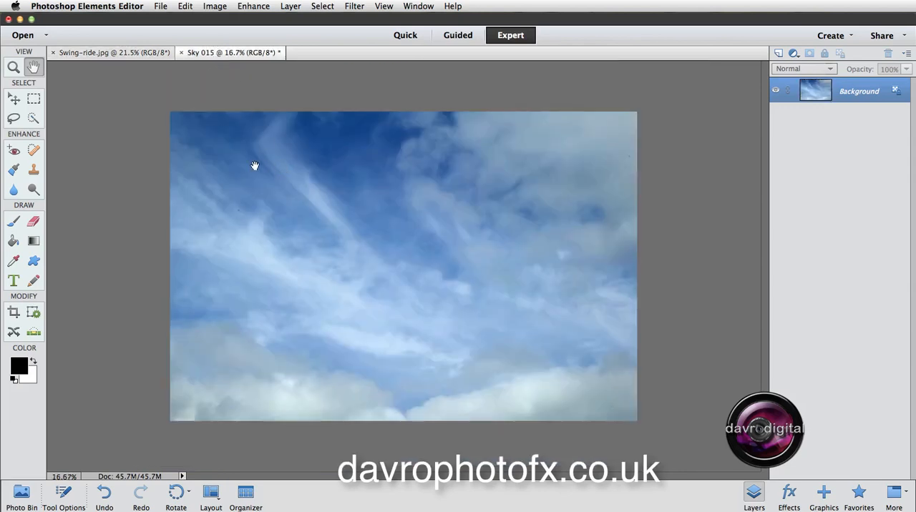
mouse_move(232, 151)
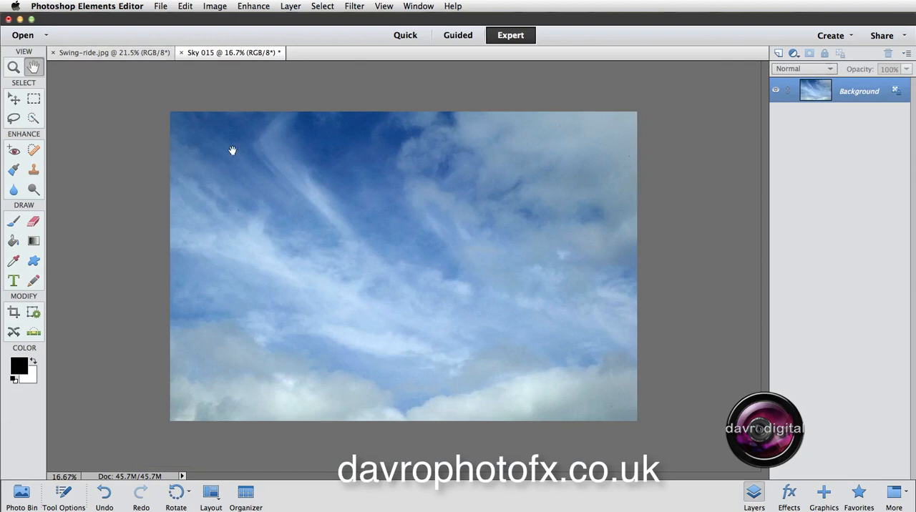
mouse_move(229, 168)
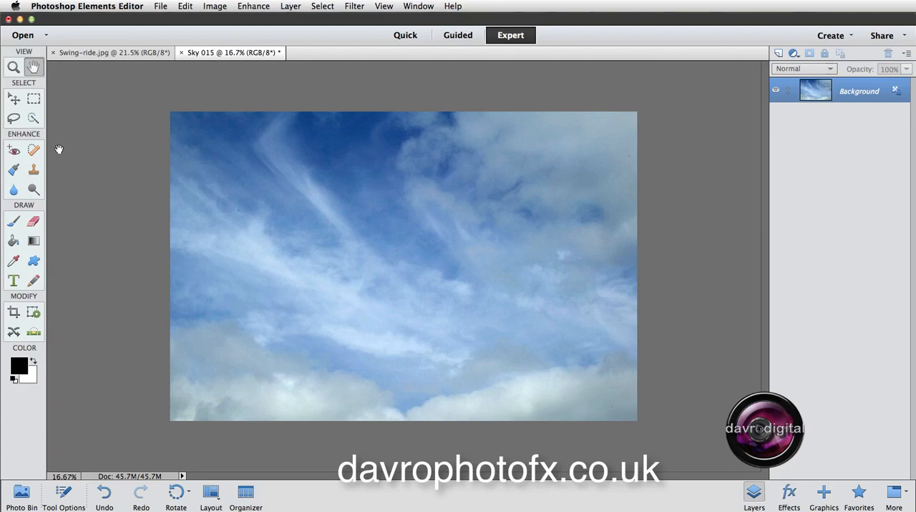
click(12, 98)
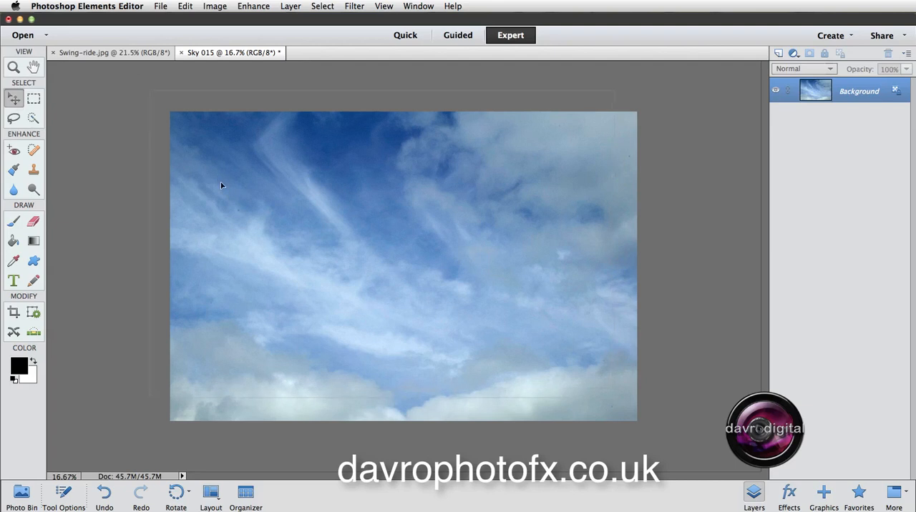
mouse_move(214, 177)
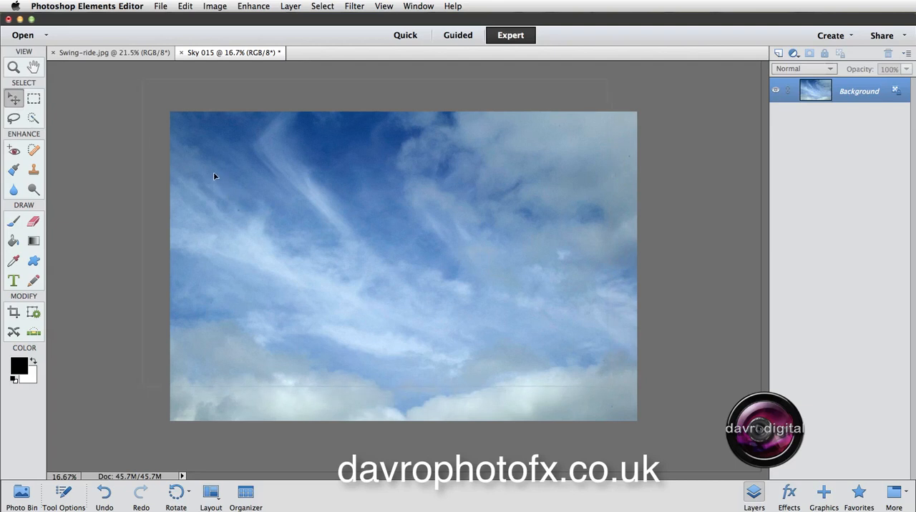
mouse_move(184, 177)
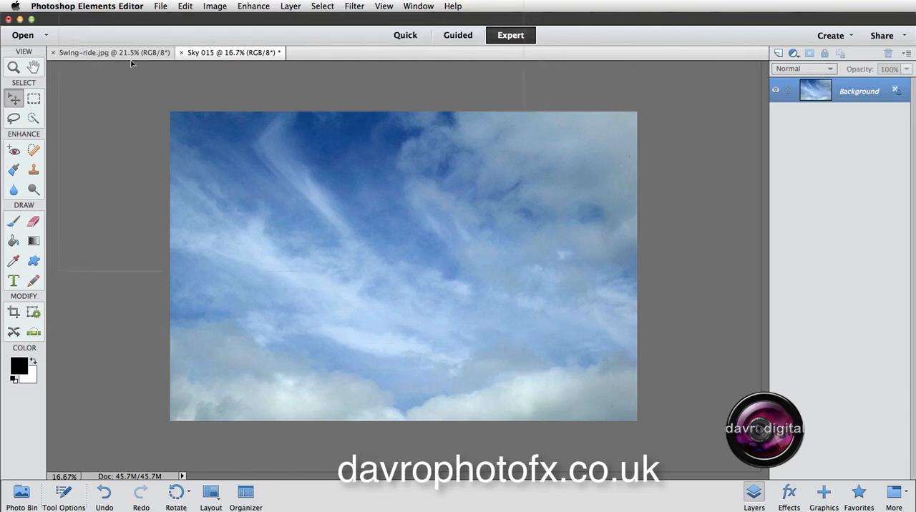
click(107, 52)
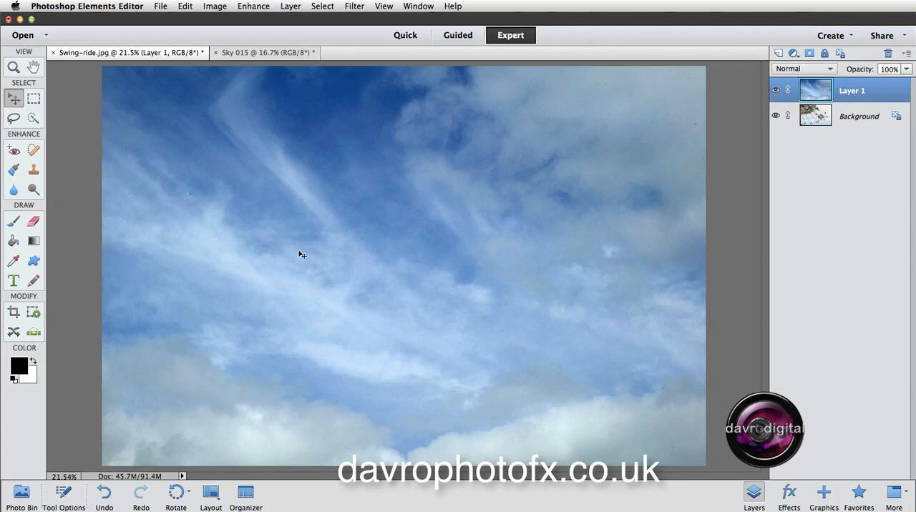
mouse_move(797, 146)
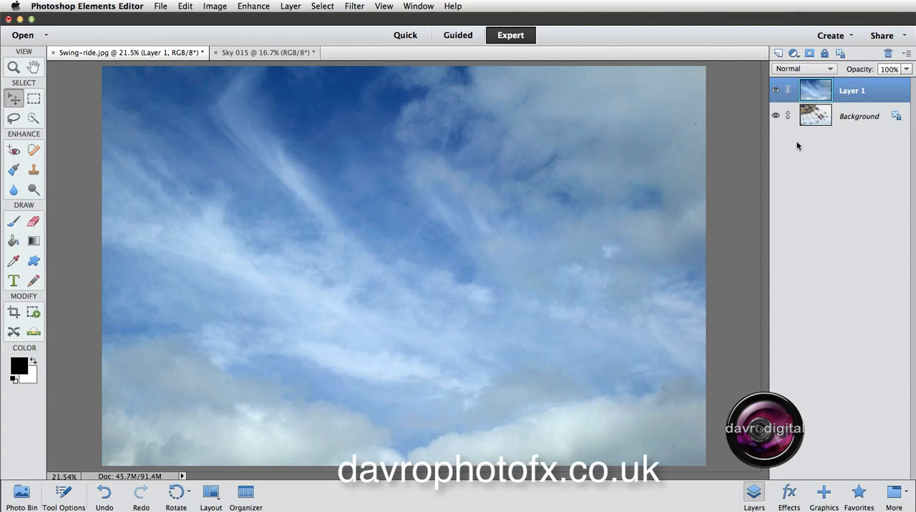
mouse_move(809, 69)
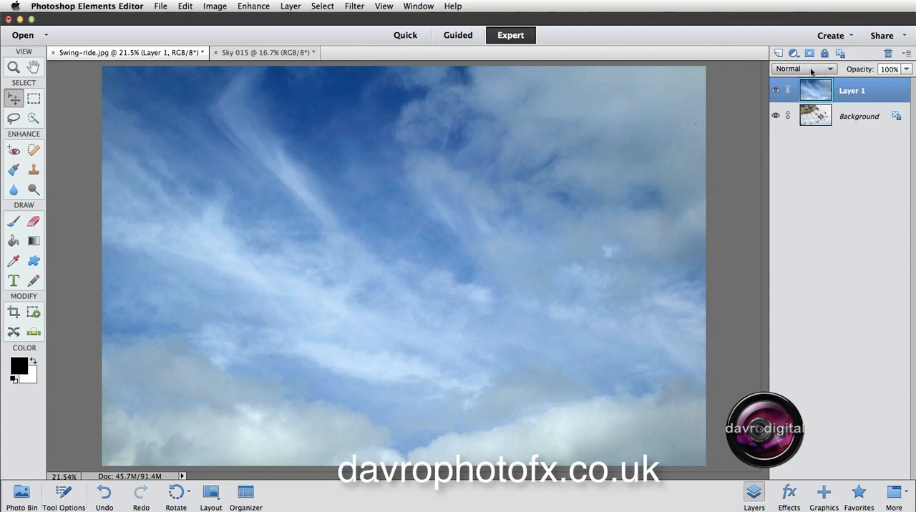
- Blend Layer 1 in Multiply at 75% opacity, toggling its visibility to compare
click(805, 68)
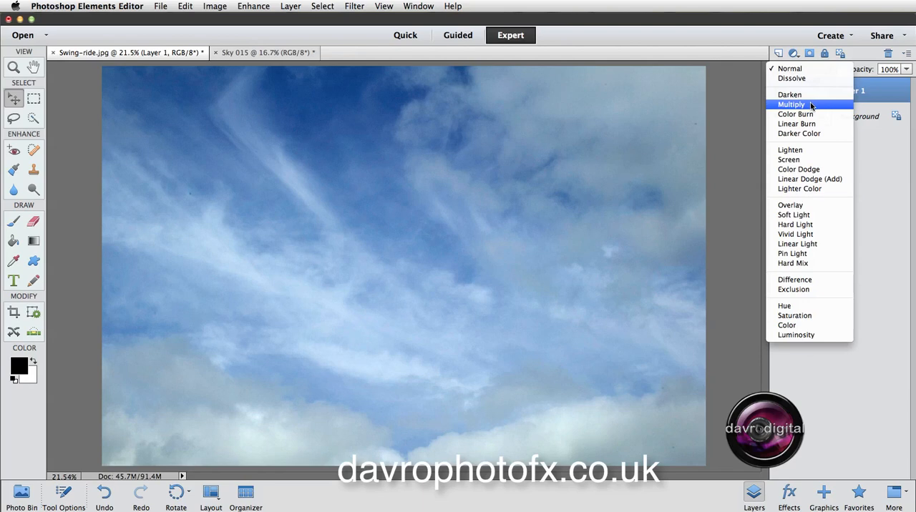
click(790, 105)
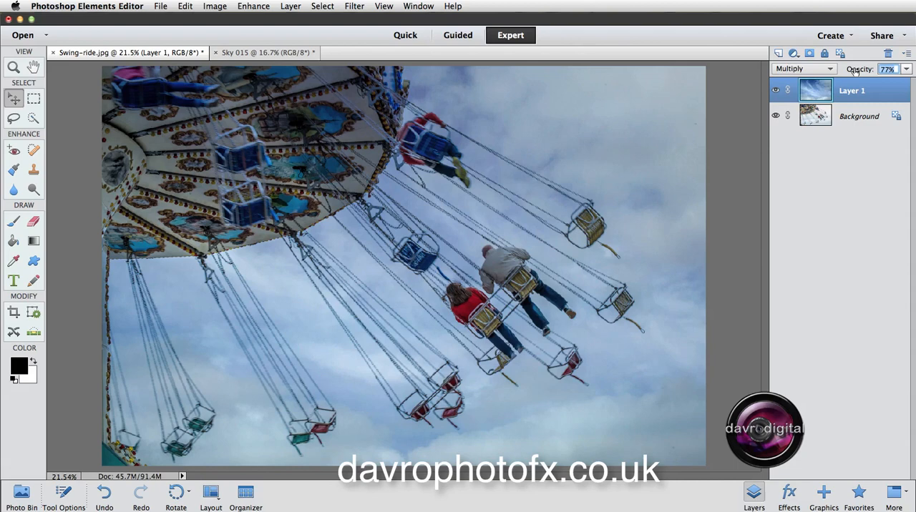
click(887, 69)
text(75)
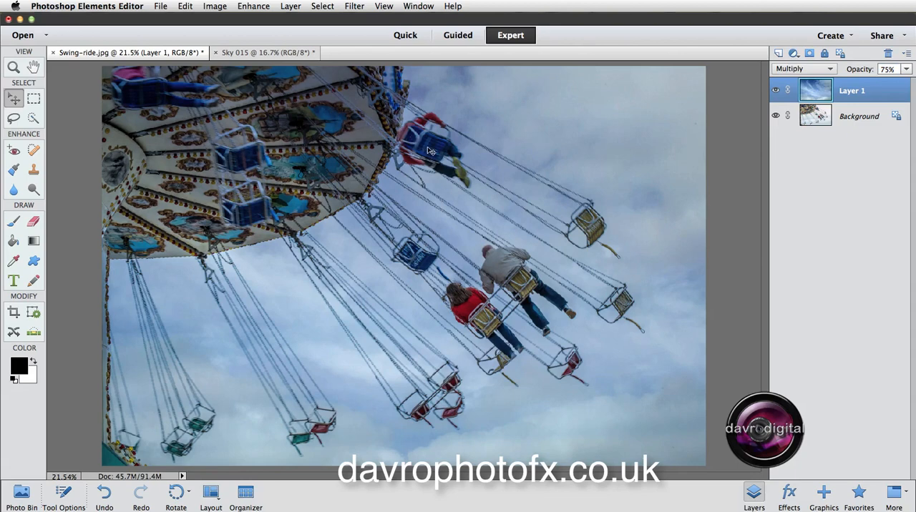
click(802, 69)
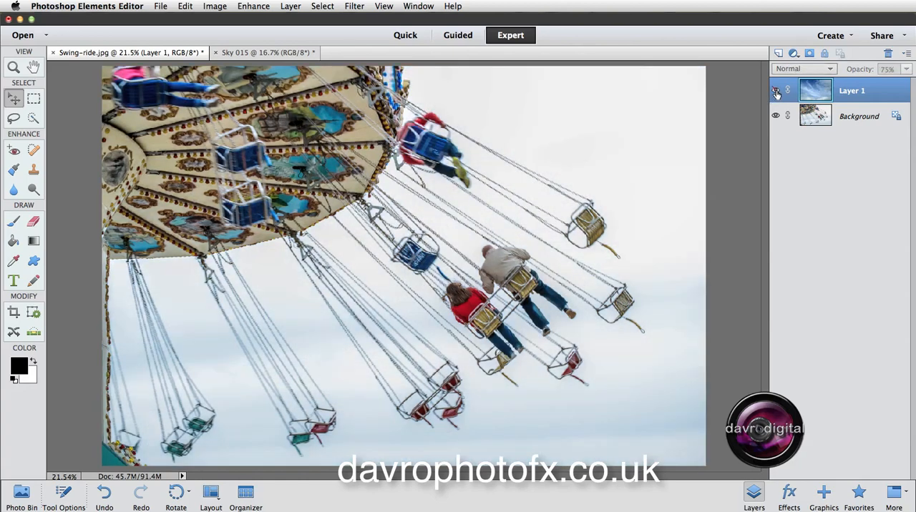
click(801, 69)
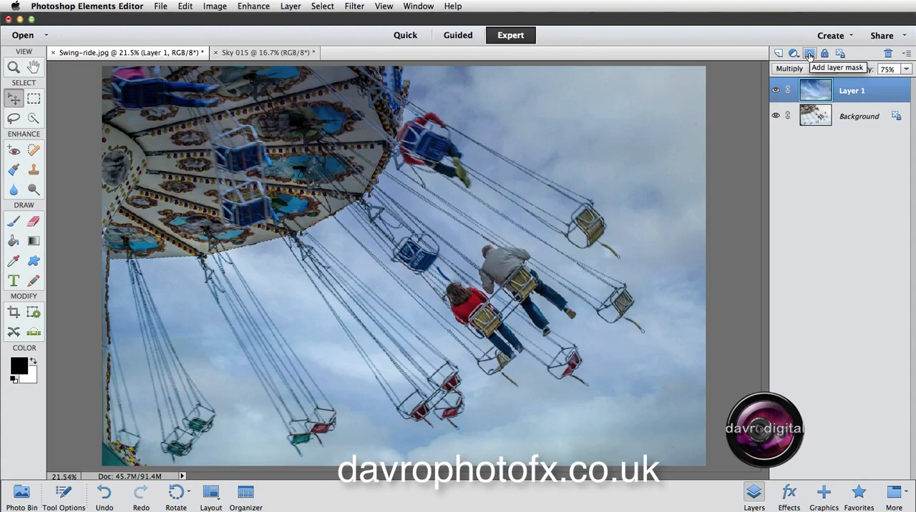
- Add a layer mask to the sky layer and set the brush size to about 205 px
click(808, 53)
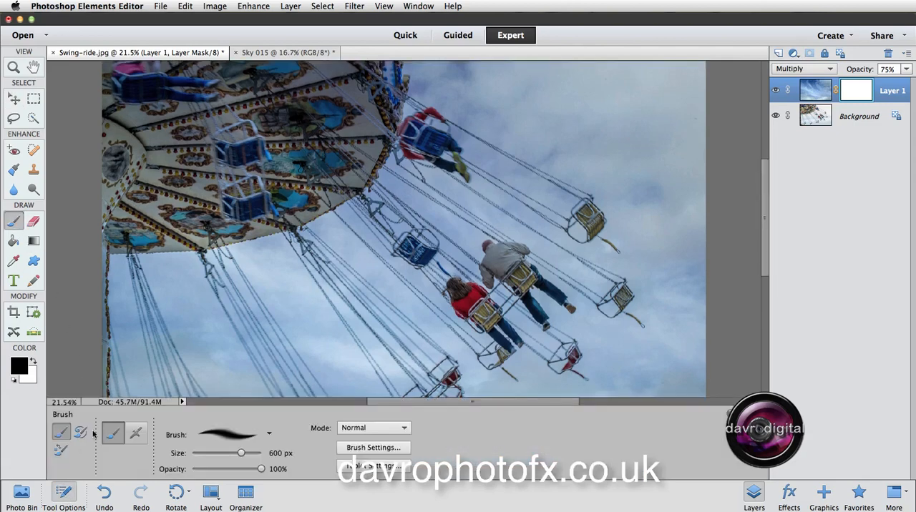
mouse_move(232, 435)
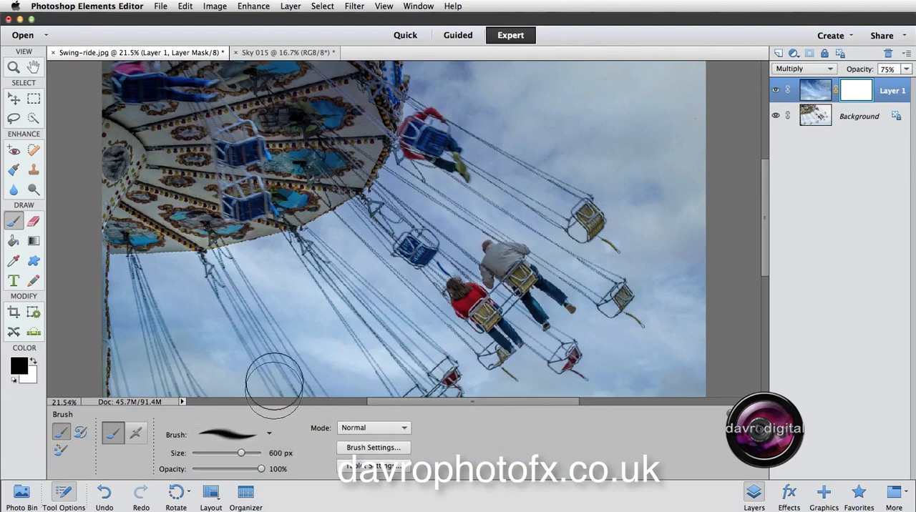
drag(240, 452, 222, 452)
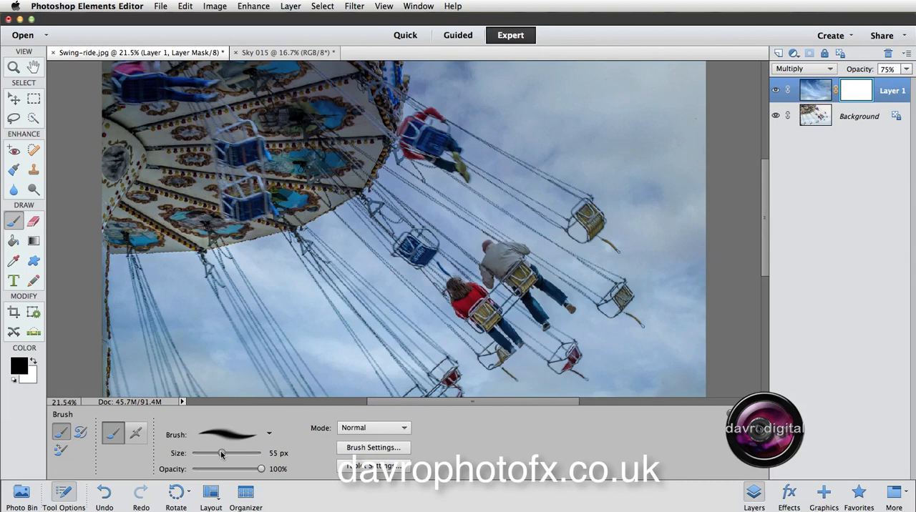
drag(222, 453, 237, 454)
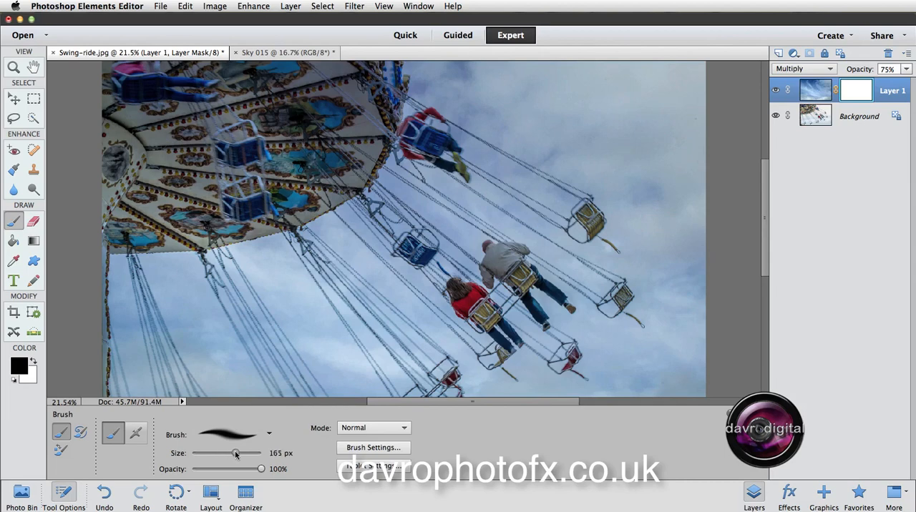
drag(236, 453, 238, 454)
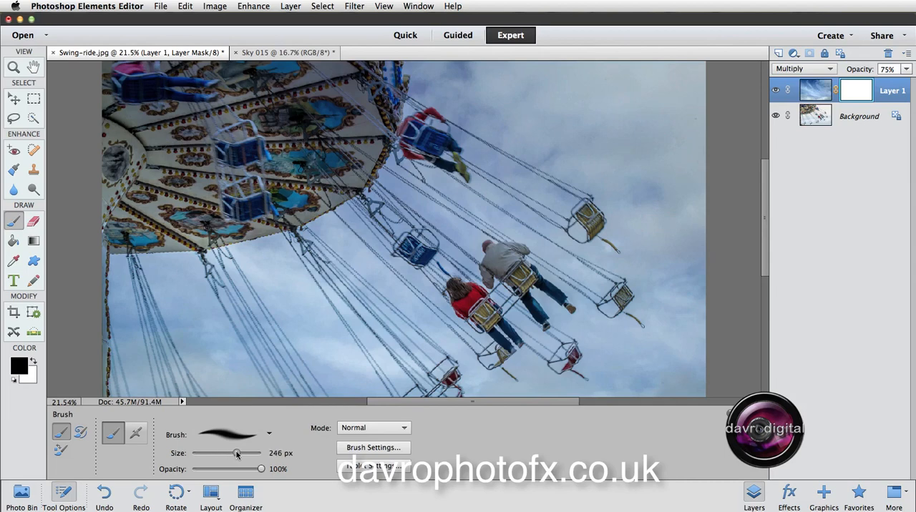
drag(238, 454, 236, 454)
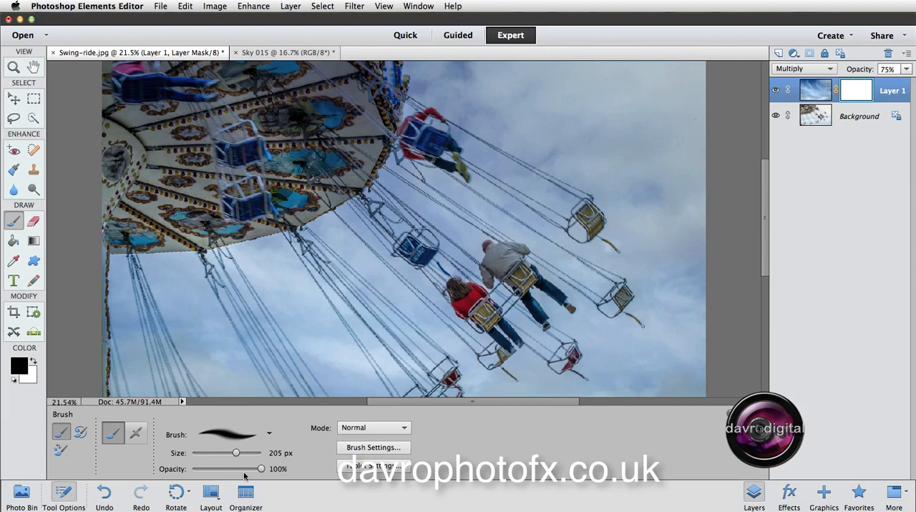
mouse_move(91, 483)
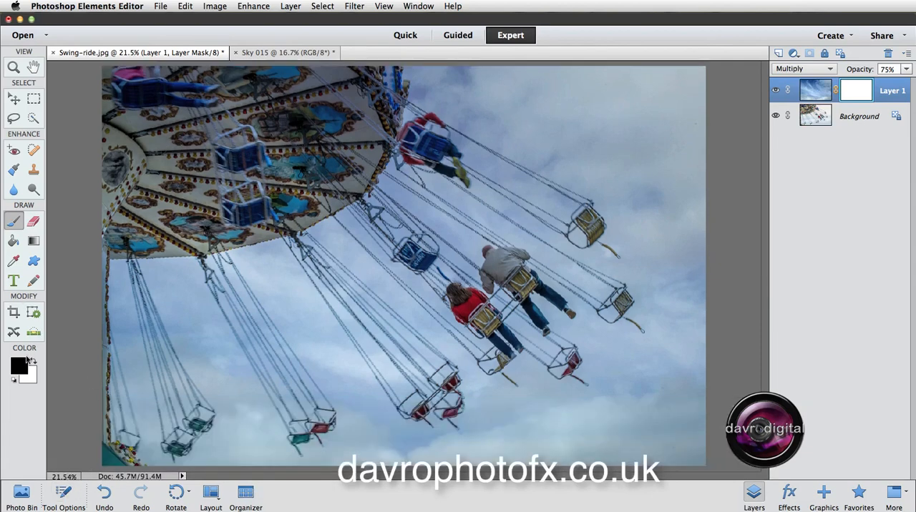
mouse_move(20, 365)
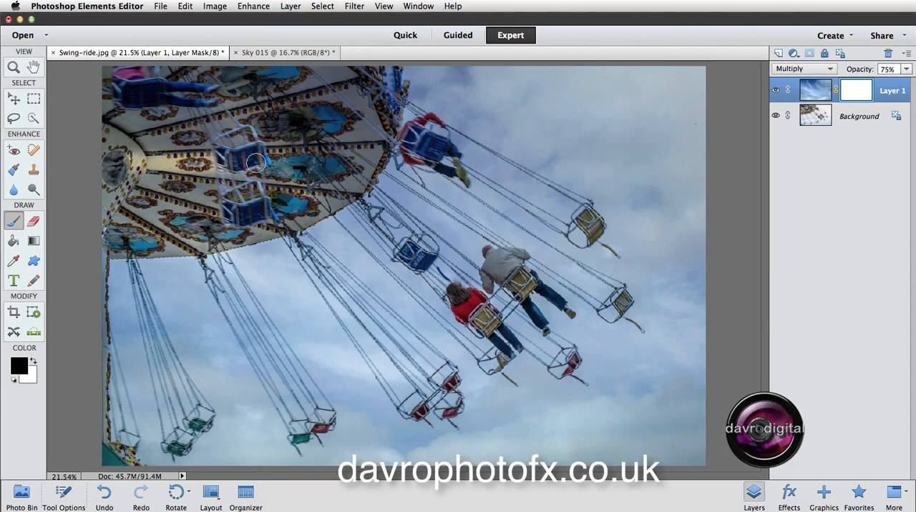
- Paint black on the sky layer's mask to start clearing clouds from the canopy
drag(257, 163, 198, 166)
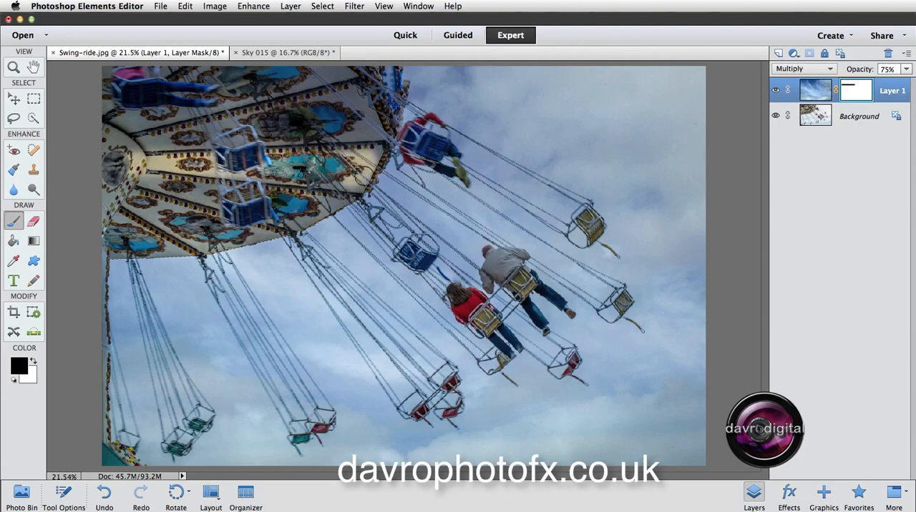
mouse_move(365, 156)
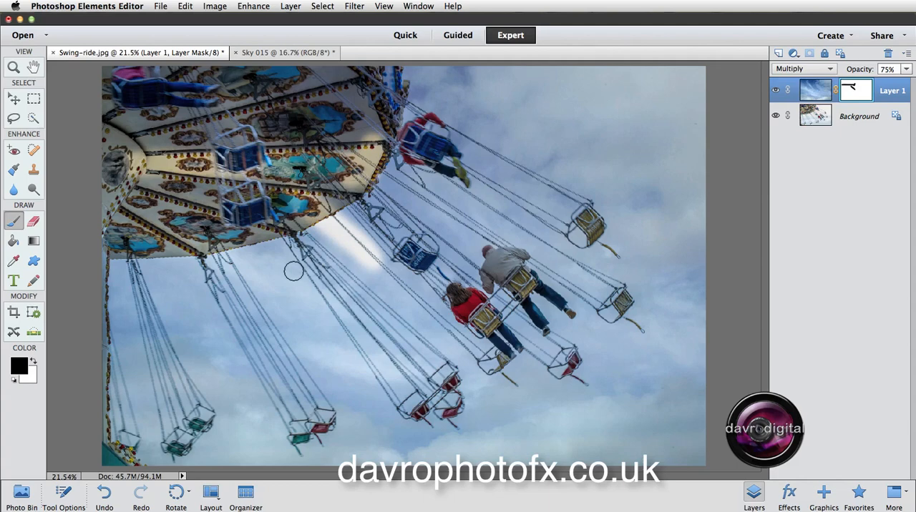
mouse_move(283, 273)
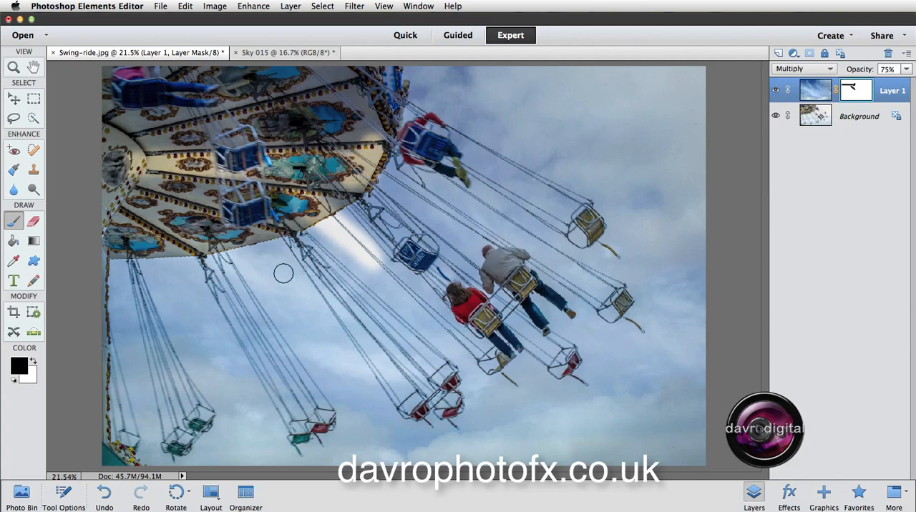
mouse_move(34, 362)
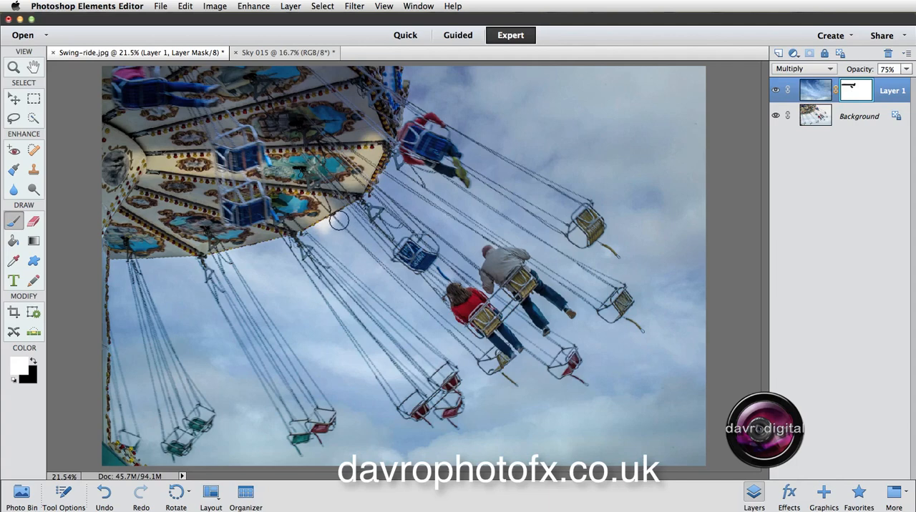
mouse_move(332, 227)
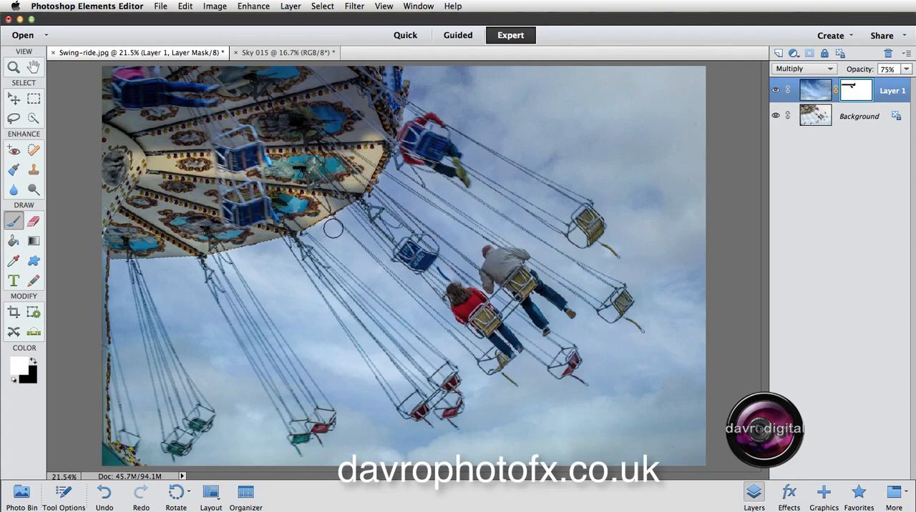
mouse_move(17, 365)
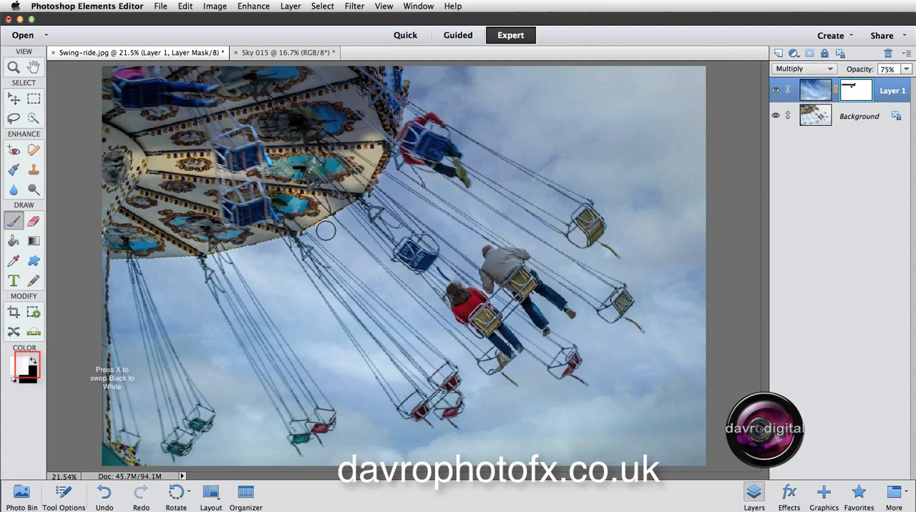
- With black foreground, paint the sky off the carousel canopy to restore its colours
key(x)
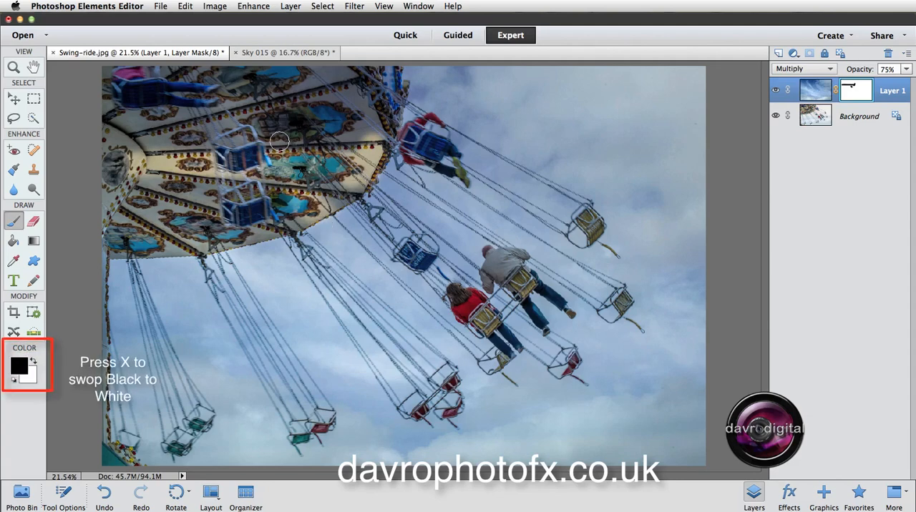
key(x)
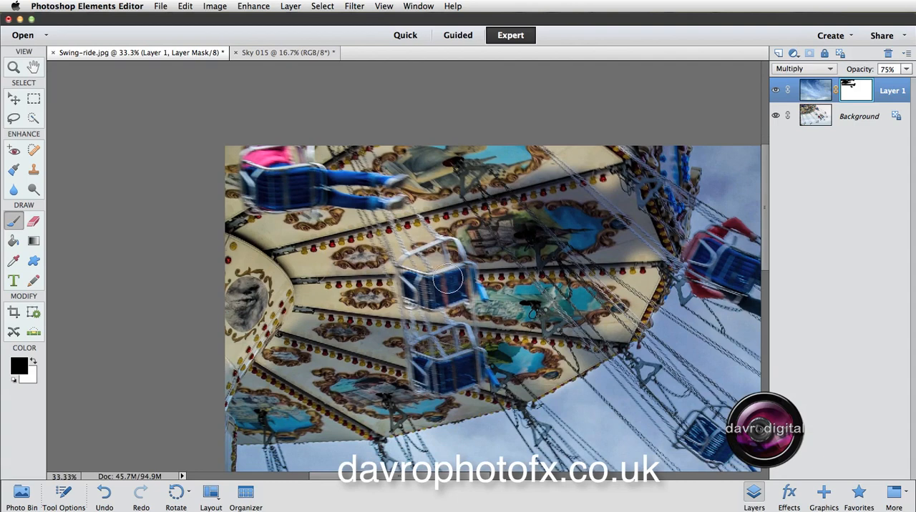
drag(447, 279, 527, 384)
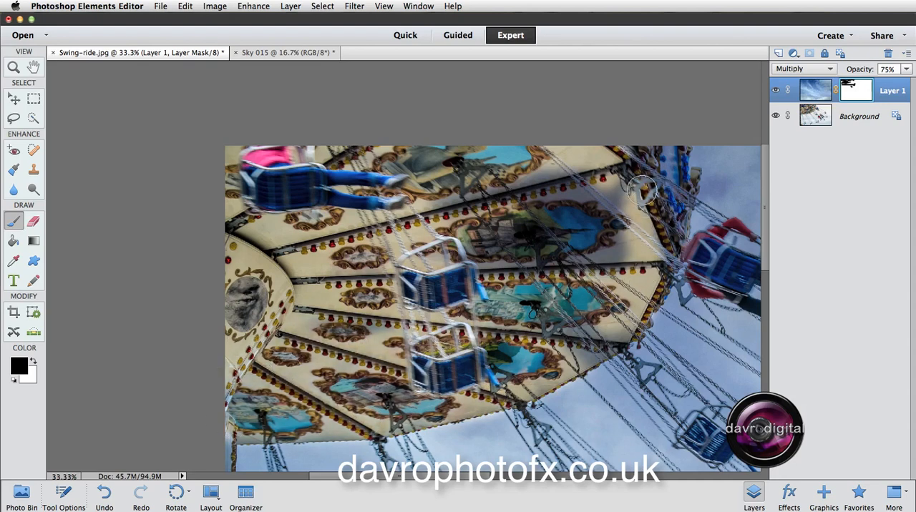
drag(642, 189, 492, 183)
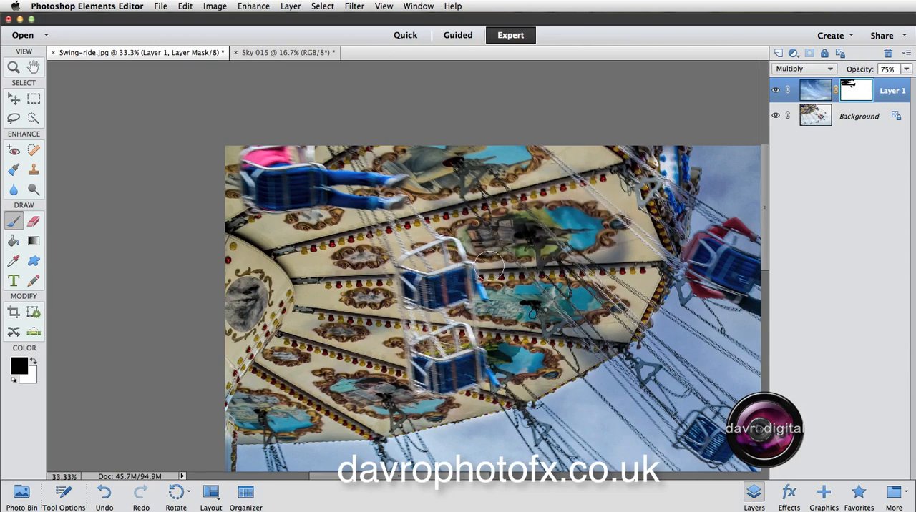
drag(490, 269, 598, 346)
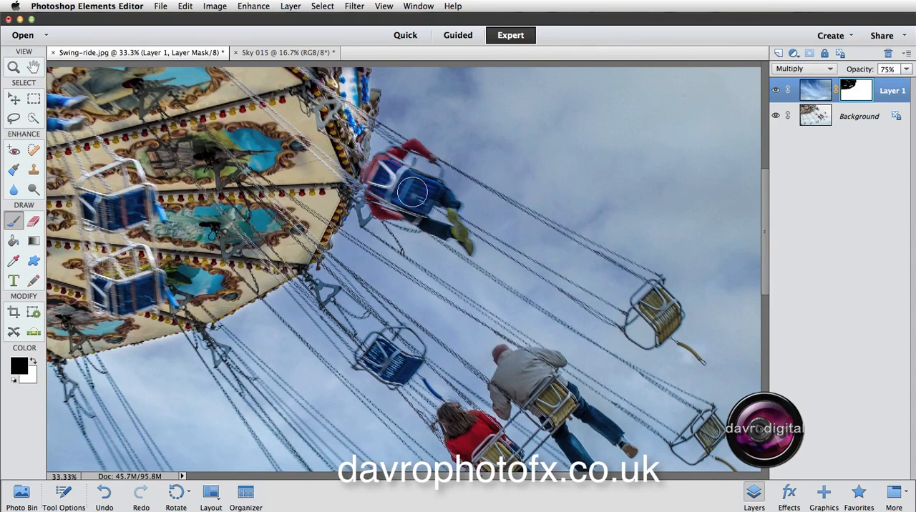
- Zoom in, shrink the brush, and mask the sky off the rider's top, chair, legs and shoe
click(404, 172)
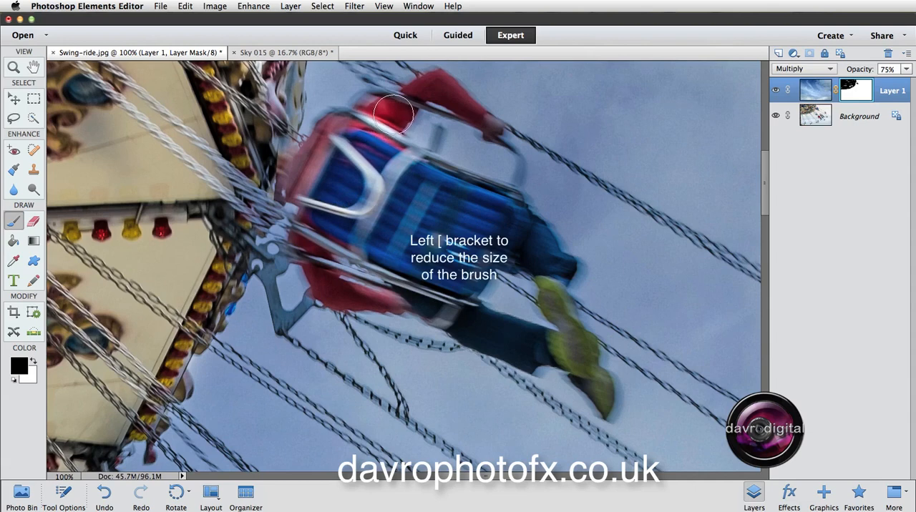
key([)
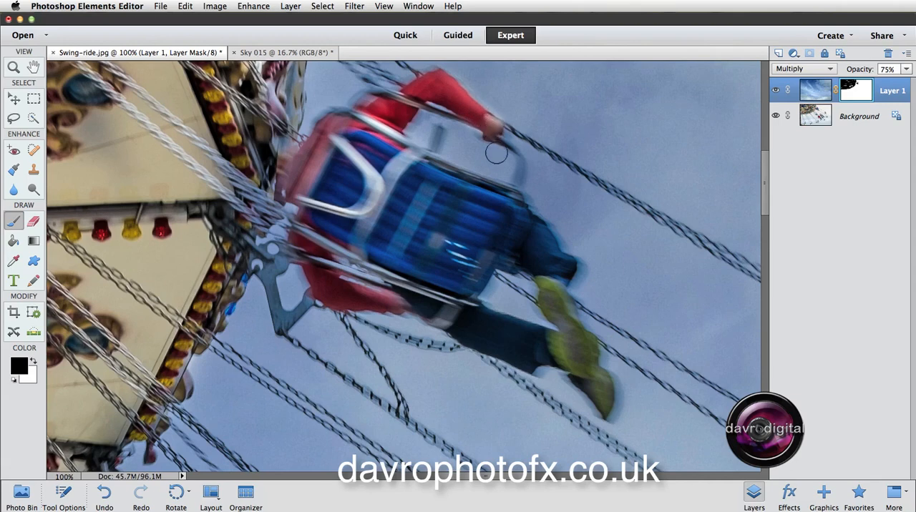
drag(495, 152, 336, 138)
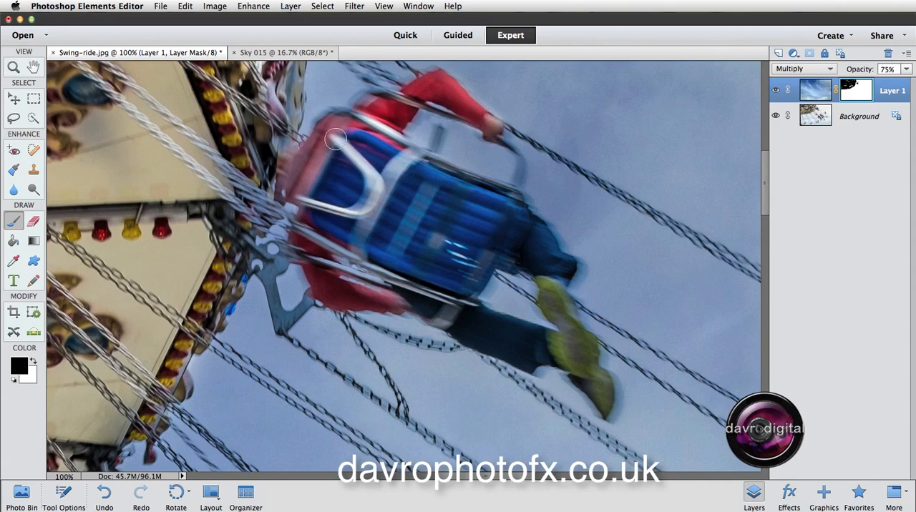
drag(335, 139, 479, 226)
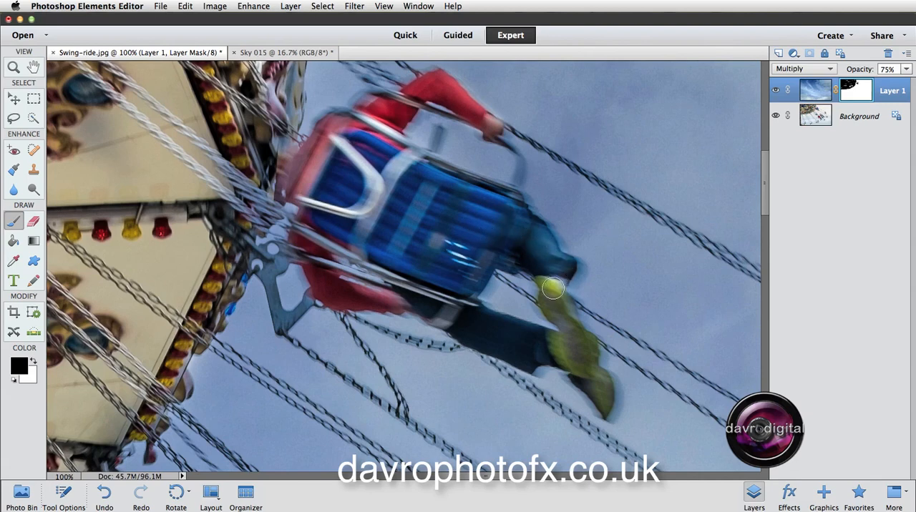
drag(552, 289, 576, 349)
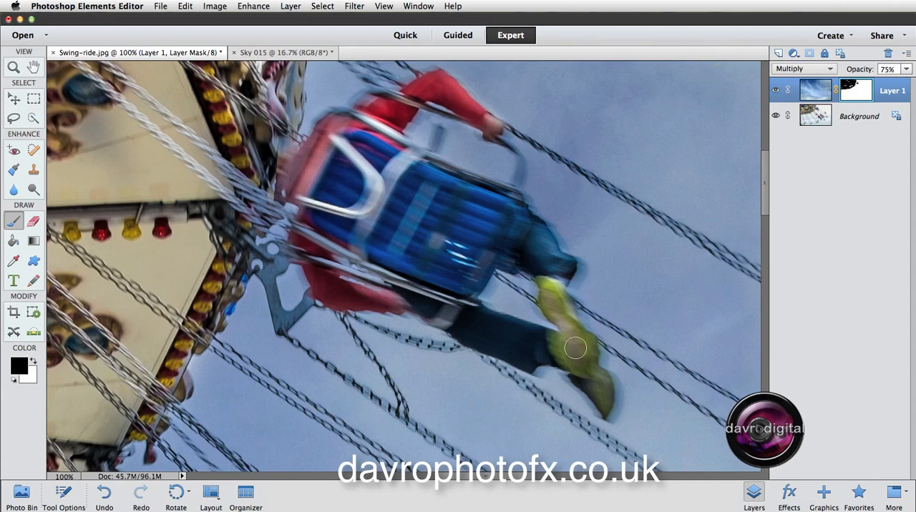
drag(575, 348, 601, 404)
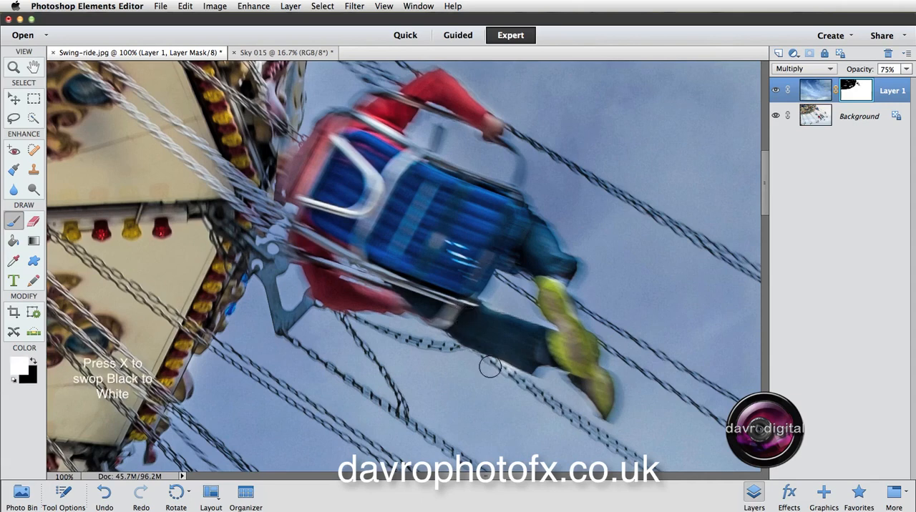
mouse_move(508, 378)
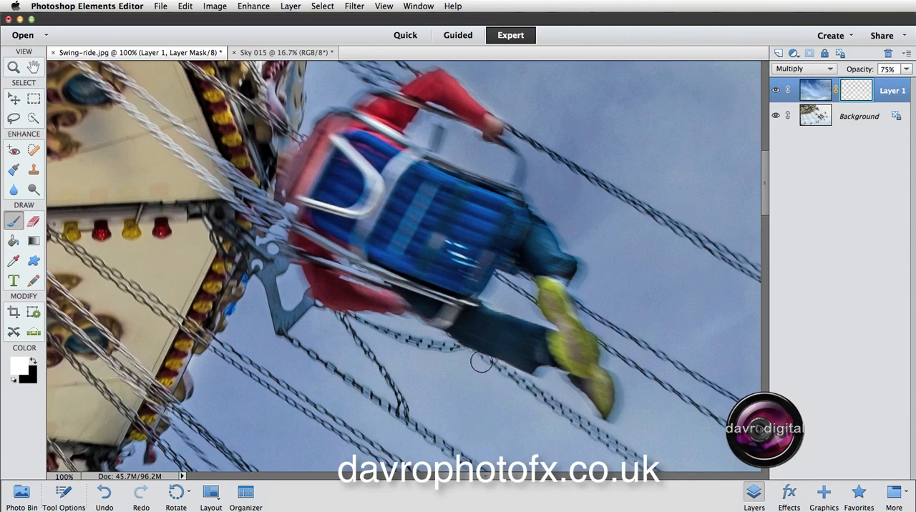
- Swap back to black and mask more sky off the rider and the chair's frame
key(x)
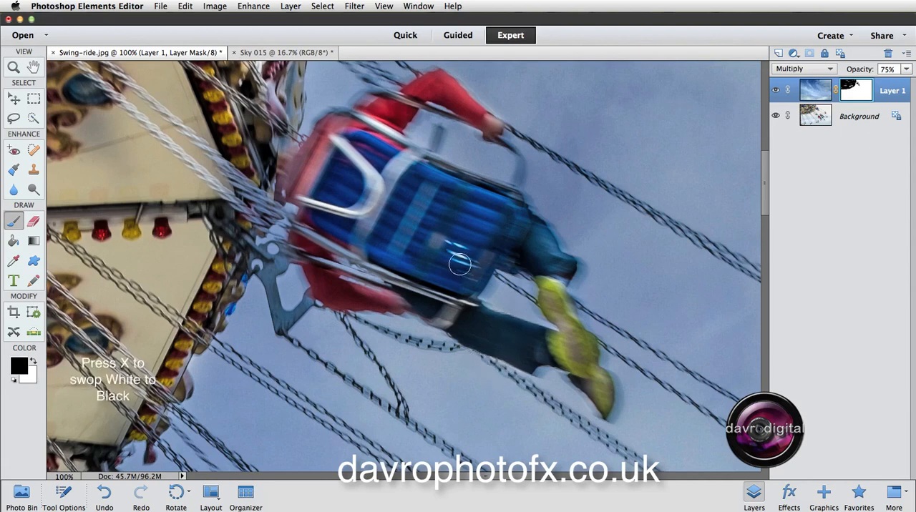
mouse_move(343, 218)
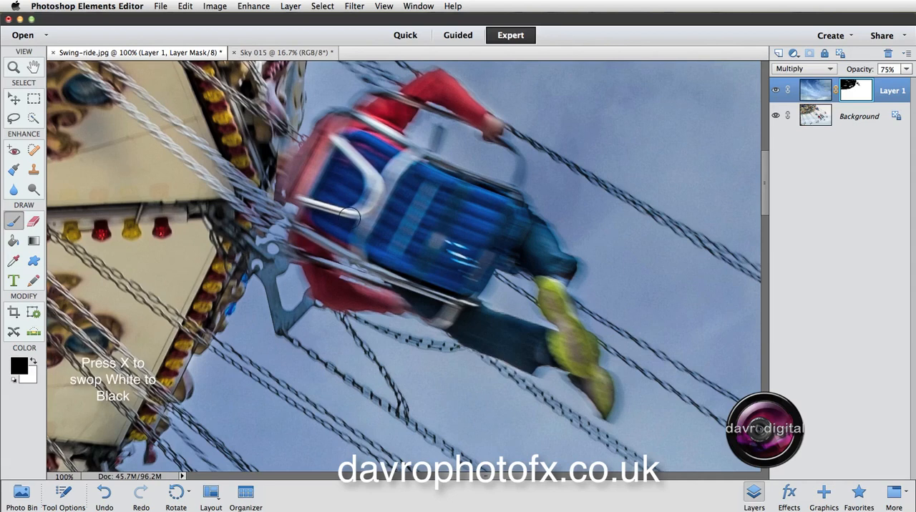
drag(342, 217, 363, 301)
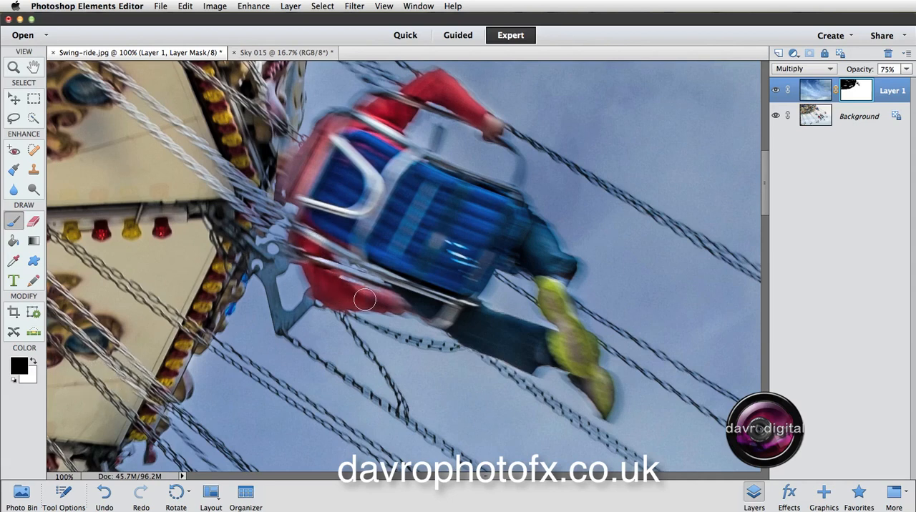
drag(364, 300, 326, 259)
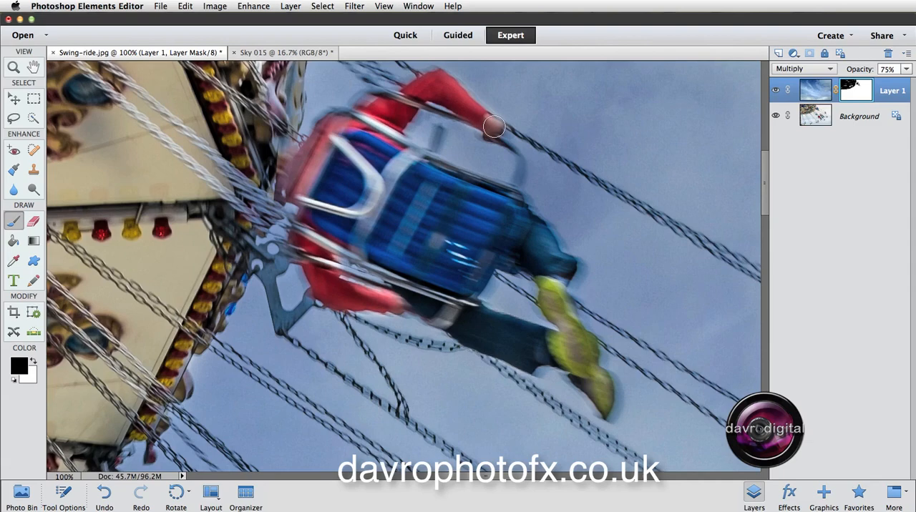
mouse_move(492, 130)
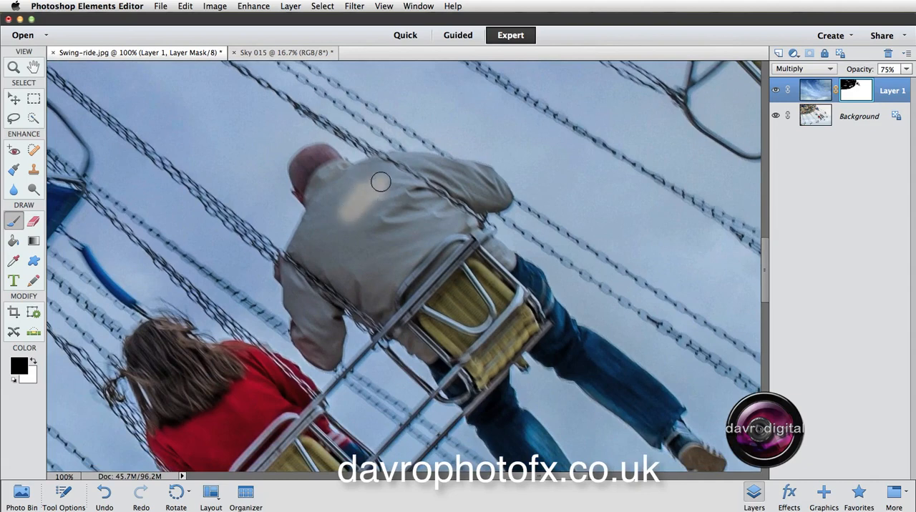
- Paint black on the mask over the man in the grey jacket
drag(381, 182, 469, 272)
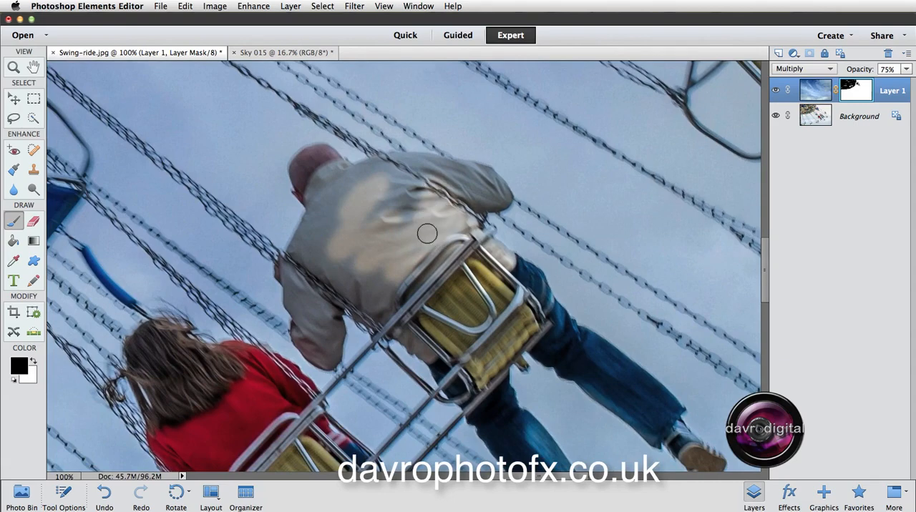
drag(427, 233, 360, 176)
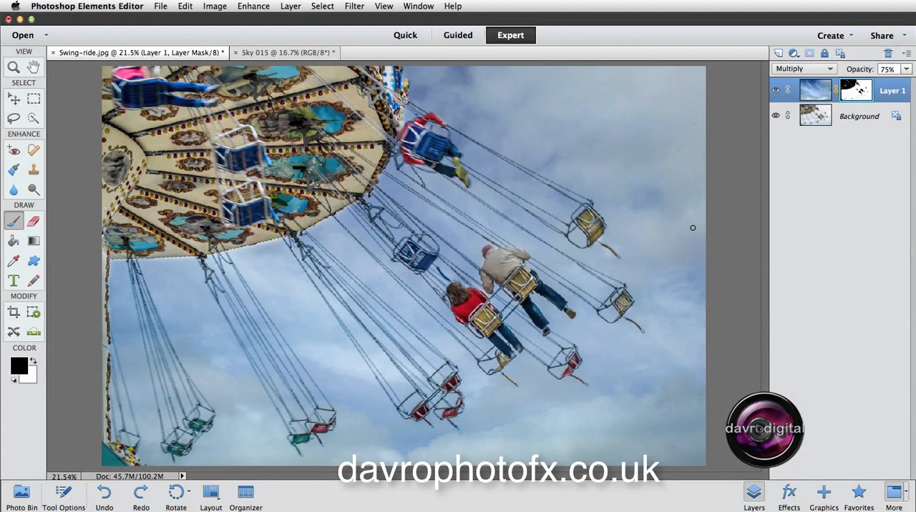
mouse_move(856, 88)
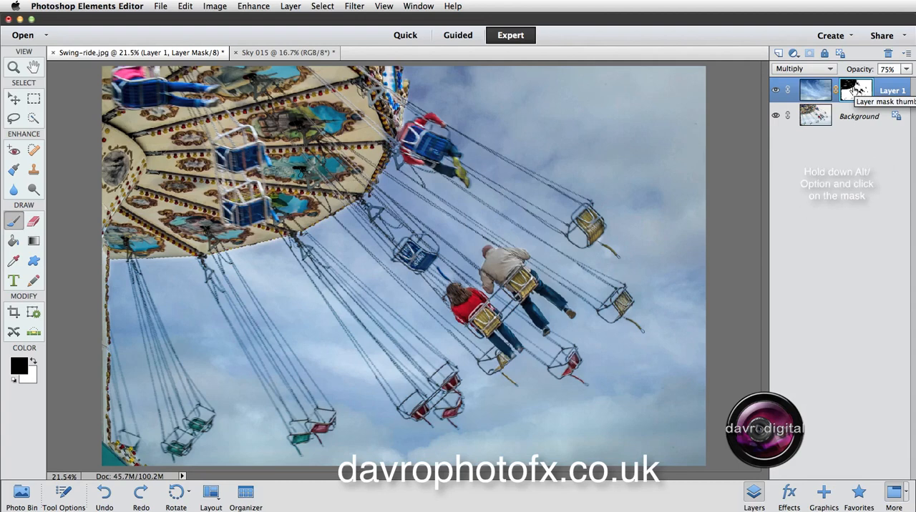
- Show the mask alone and fill gaps over the carousel and riders solid black with a bigger brush
click(856, 89)
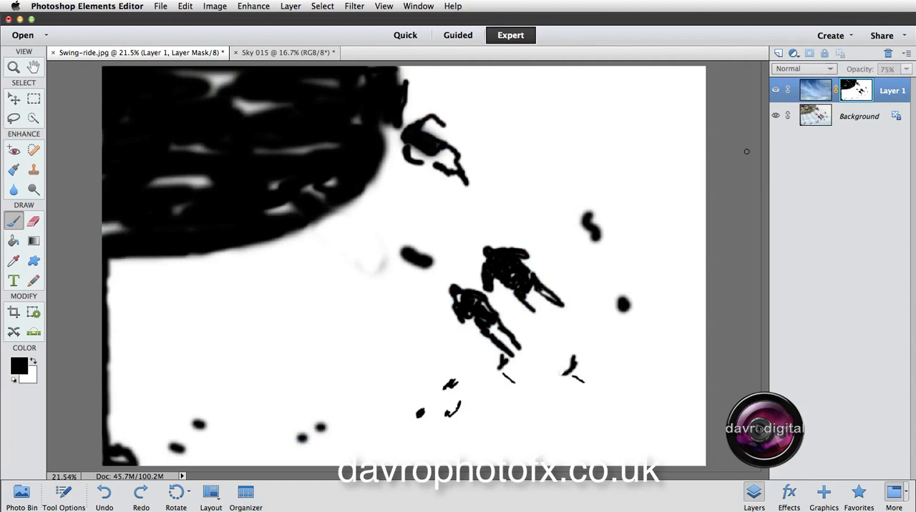
mouse_move(324, 151)
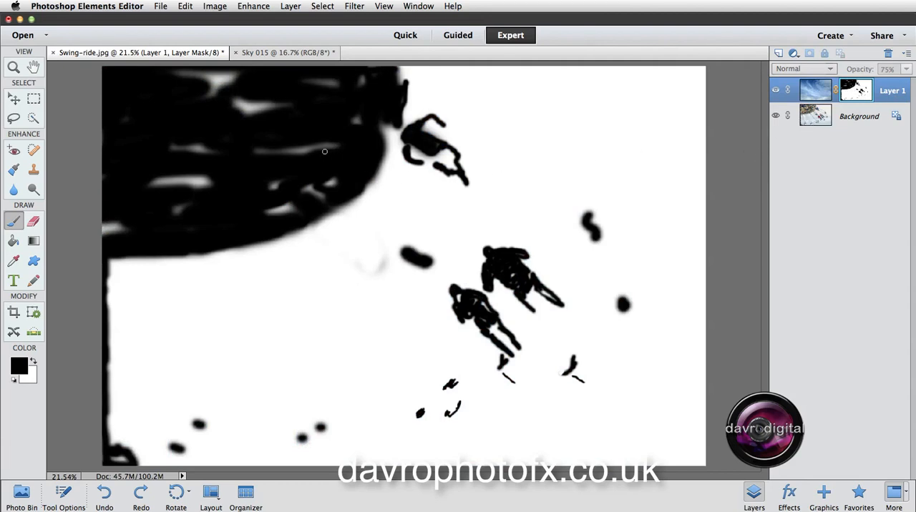
mouse_move(304, 152)
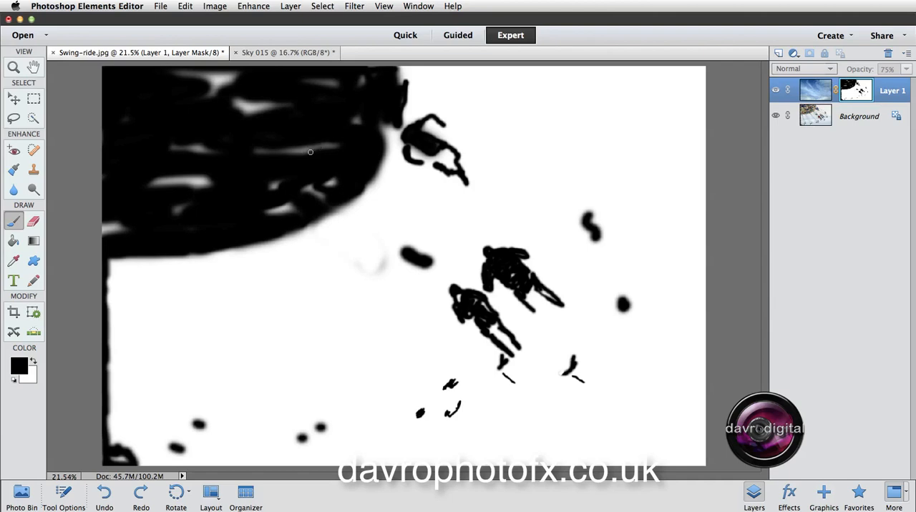
mouse_move(303, 154)
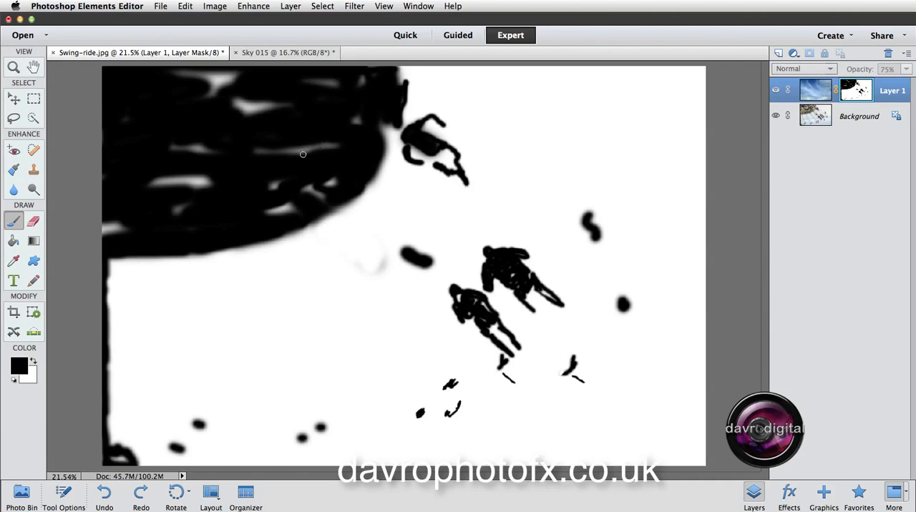
key(])
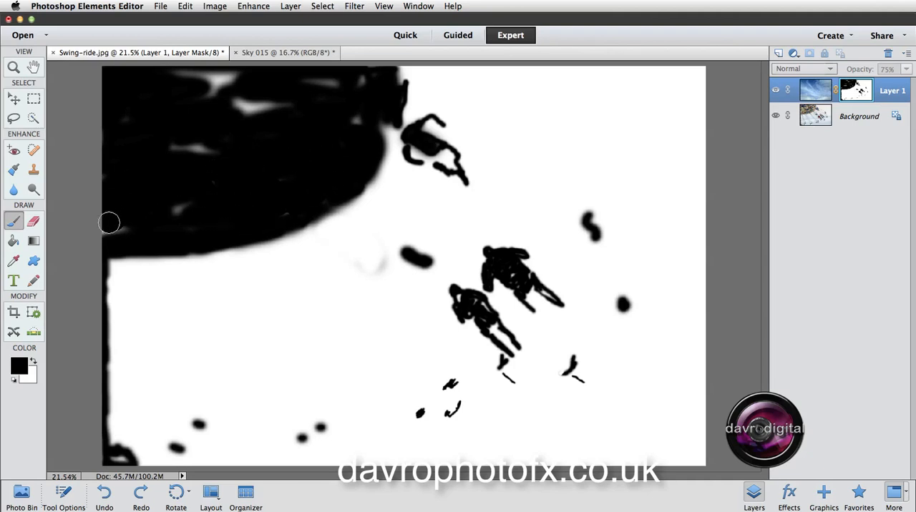
drag(109, 223, 235, 108)
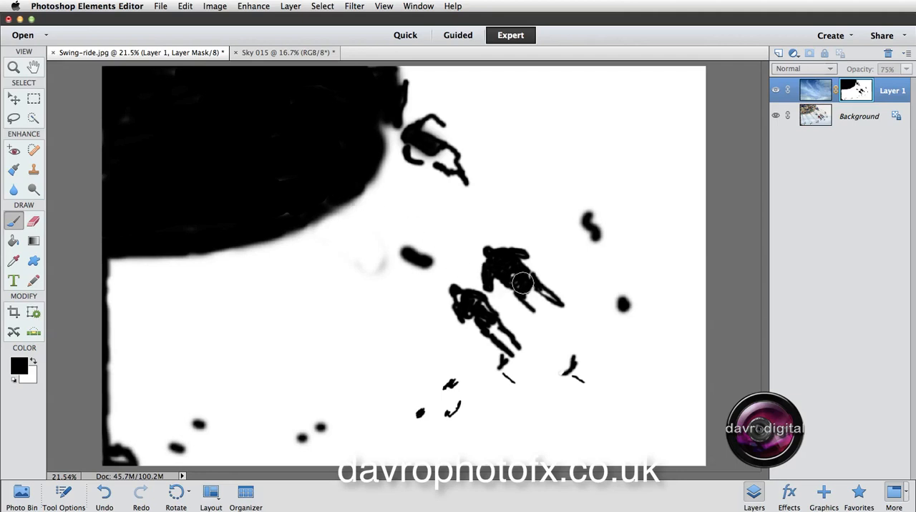
mouse_move(506, 269)
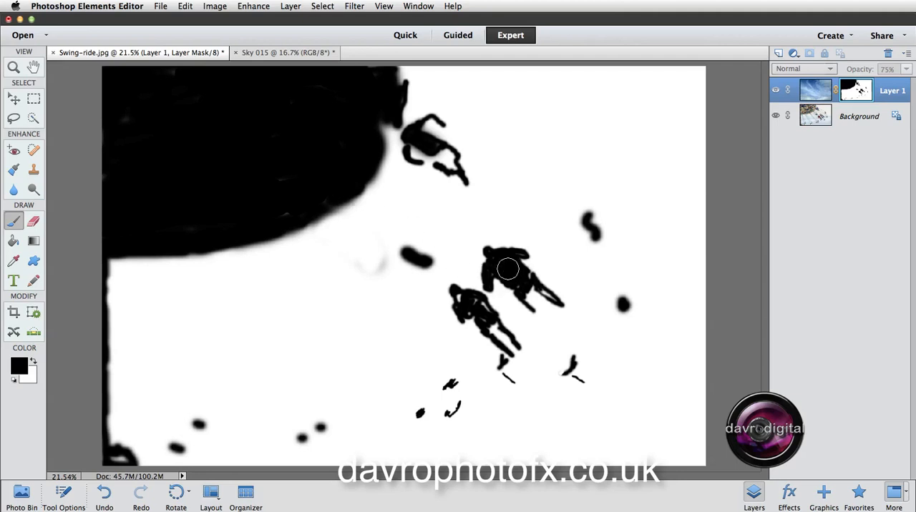
drag(507, 269, 483, 312)
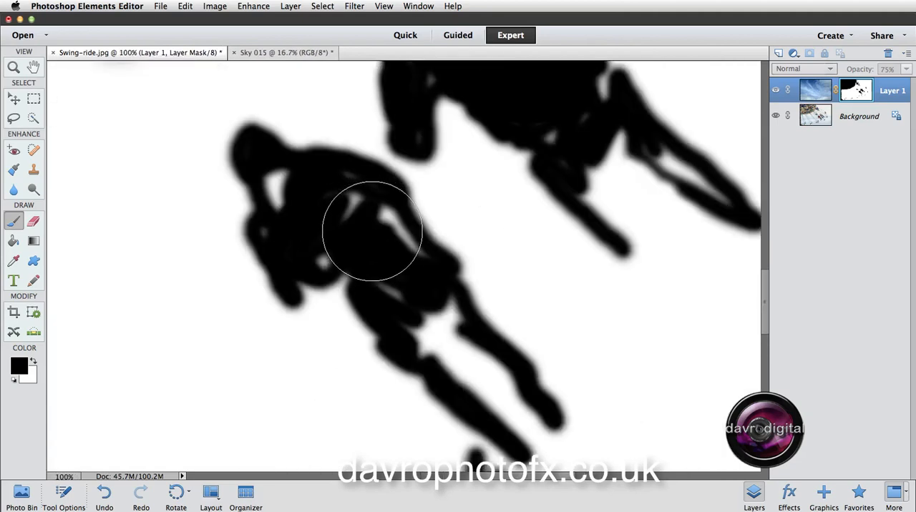
- Fill the gap on the rider's head with a smaller brush, then fit the image on screen
key([)
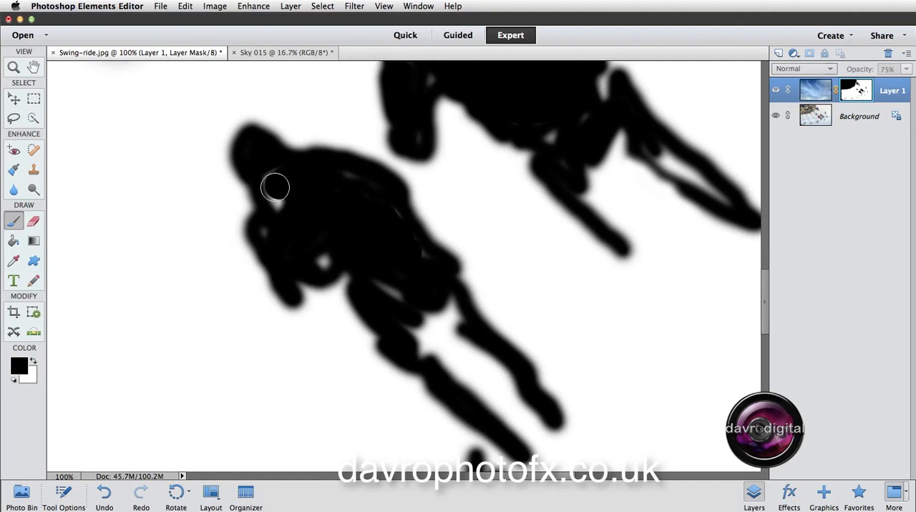
drag(275, 187, 464, 338)
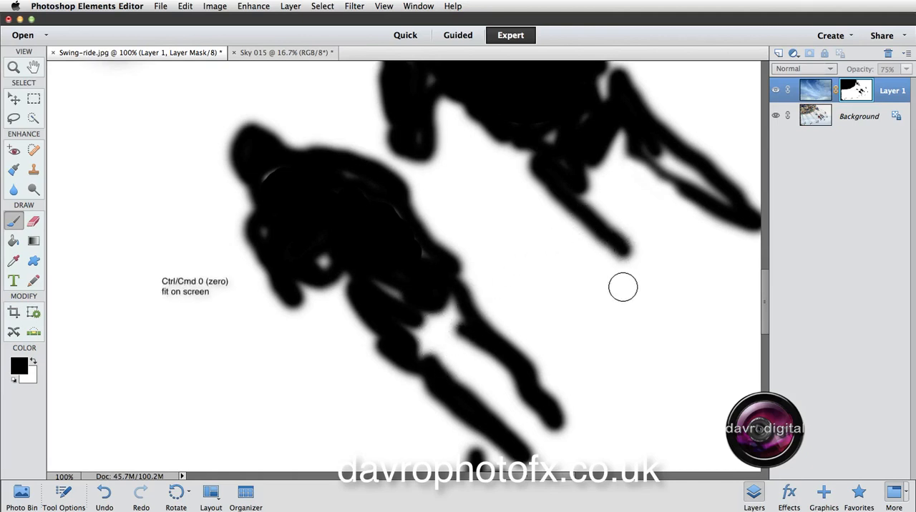
key(cmd+0)
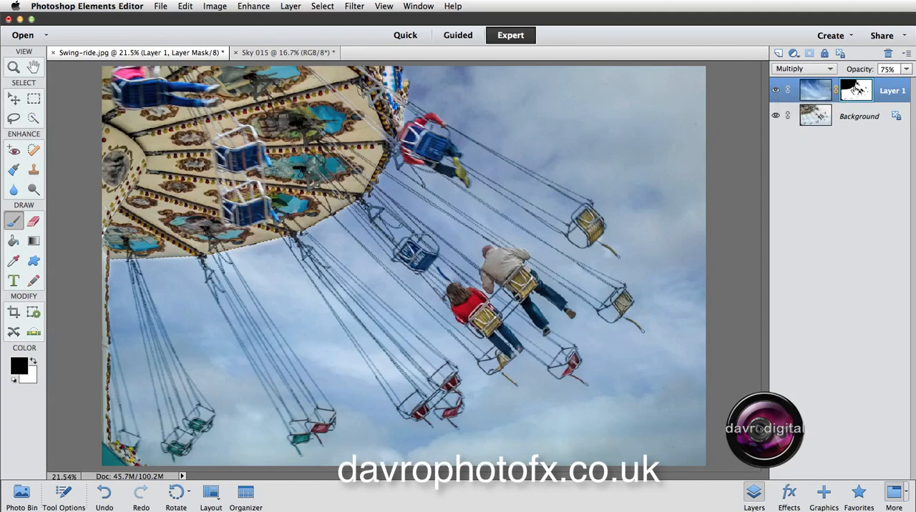
mouse_move(856, 91)
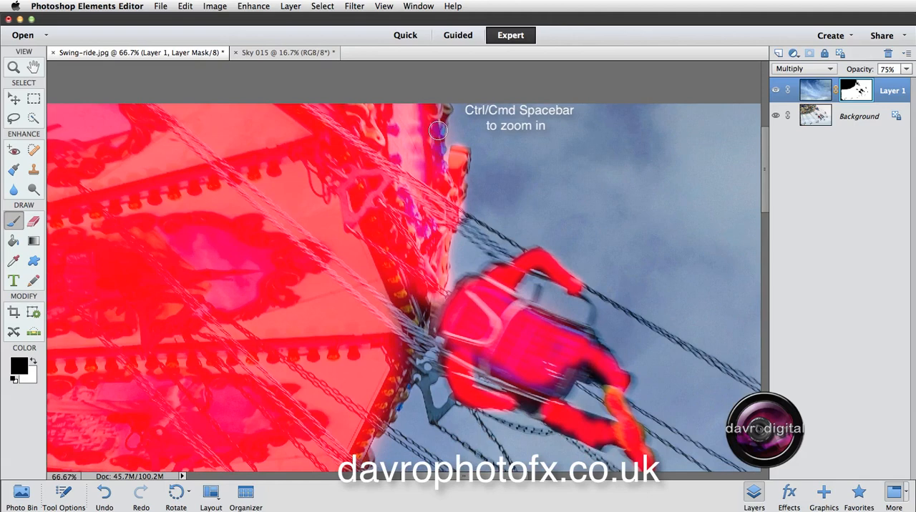
mouse_move(441, 110)
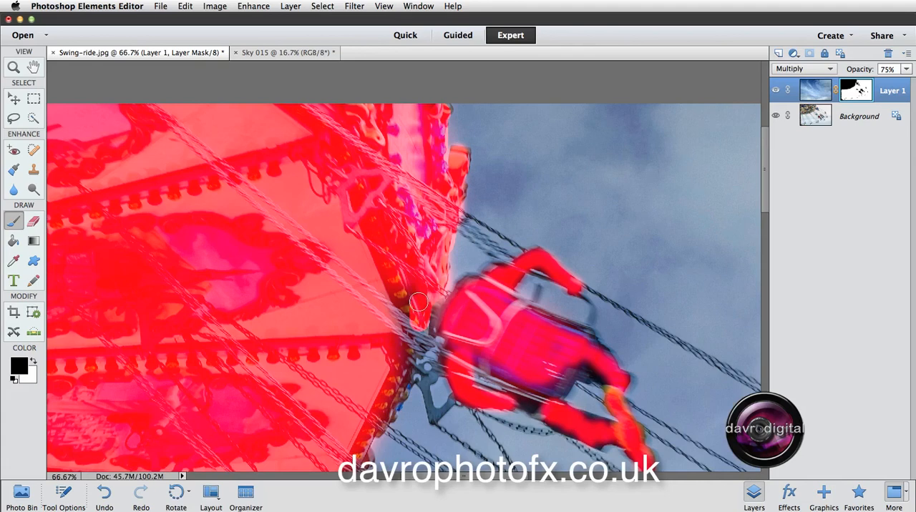
- Extend the black mask over the red-clad rider's body, outline and lower part
drag(418, 302, 415, 337)
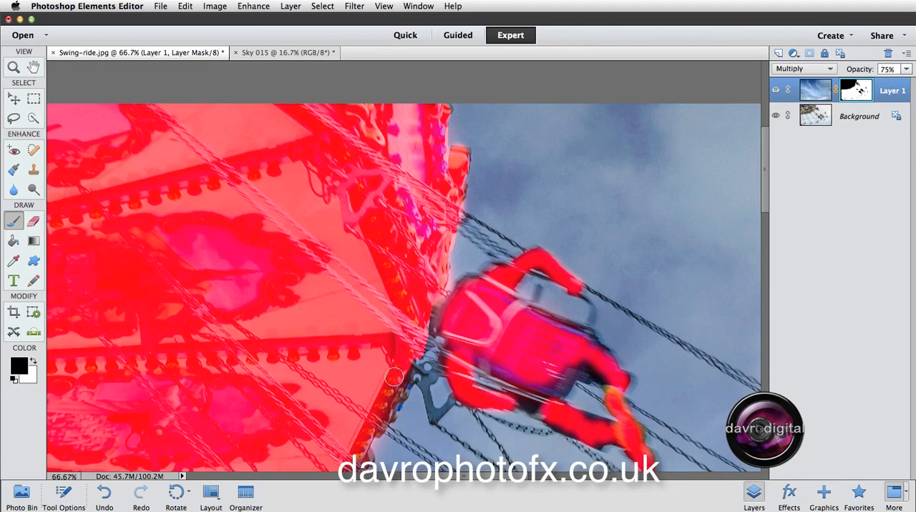
drag(394, 377, 380, 415)
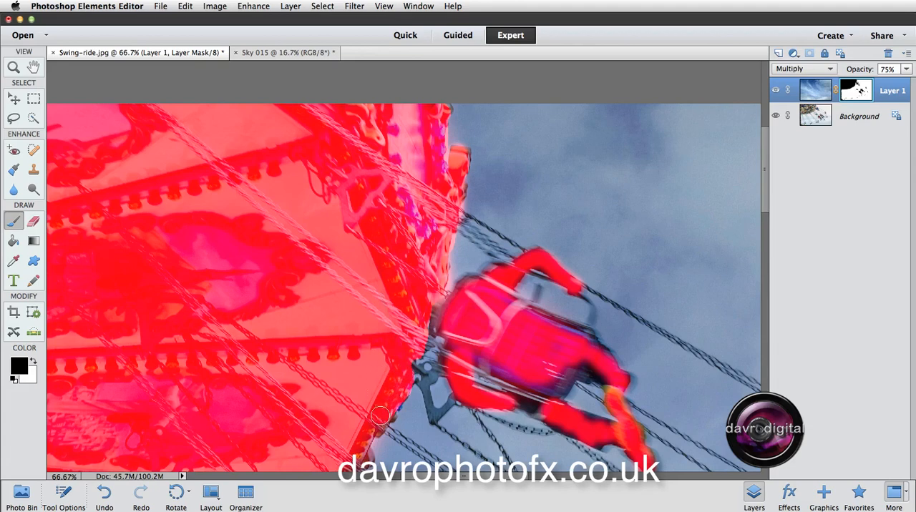
drag(381, 417, 537, 384)
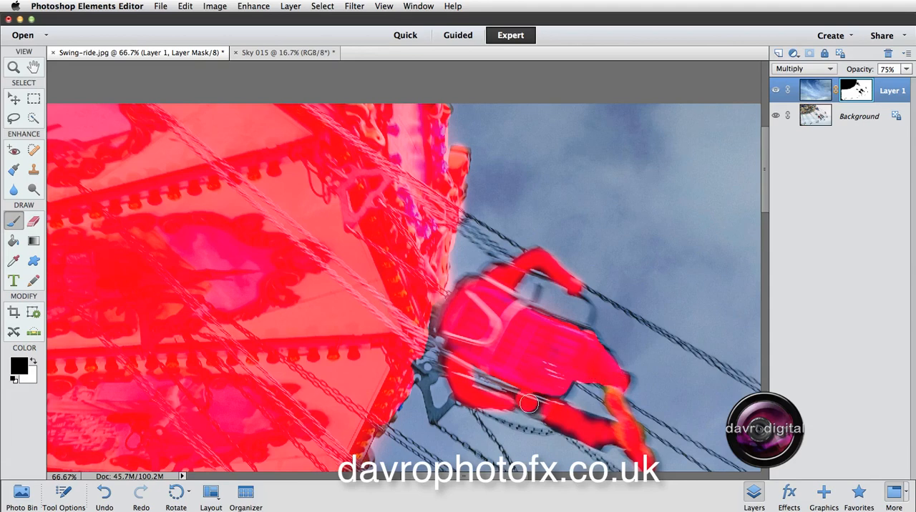
drag(528, 405, 593, 432)
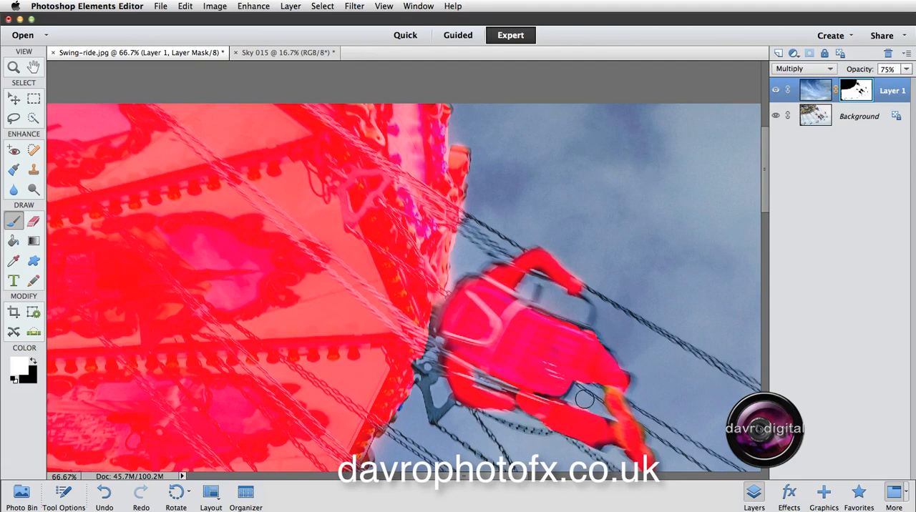
mouse_move(604, 402)
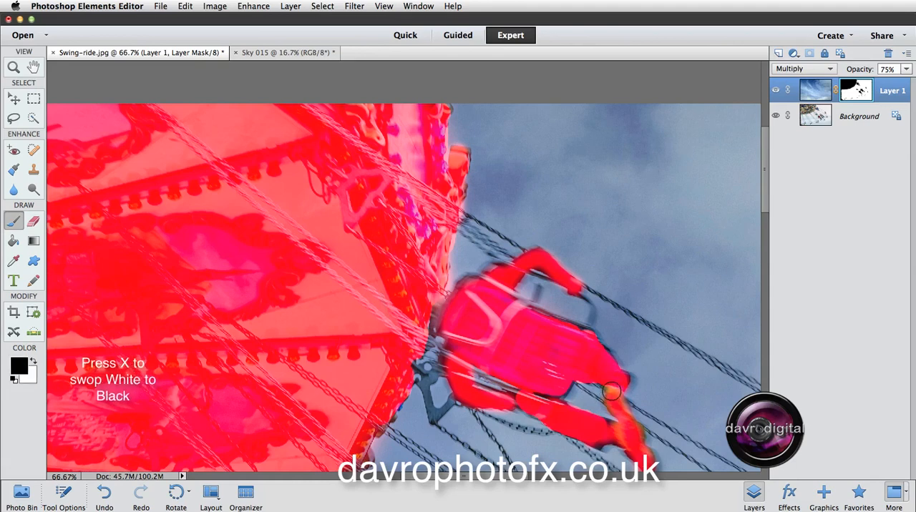
mouse_move(623, 415)
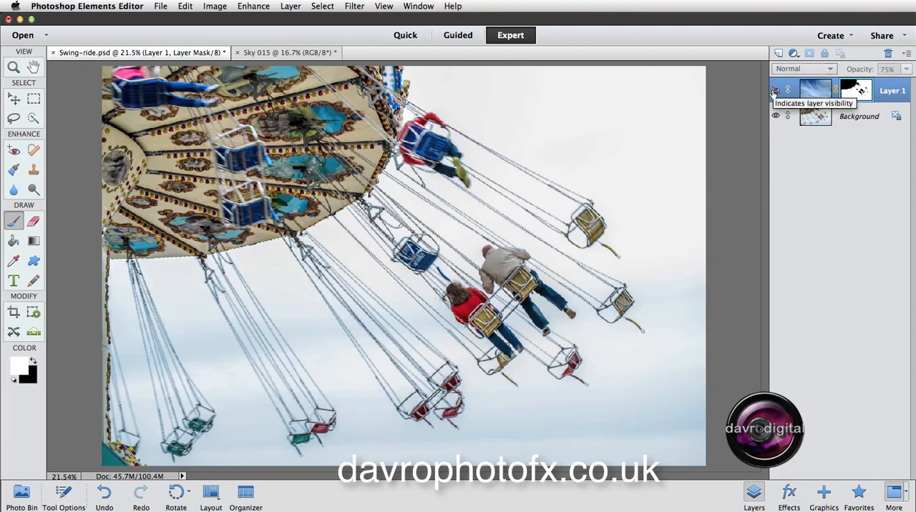
- Show the sky layer again and toggle its mask off and back on to compare the blend
click(802, 69)
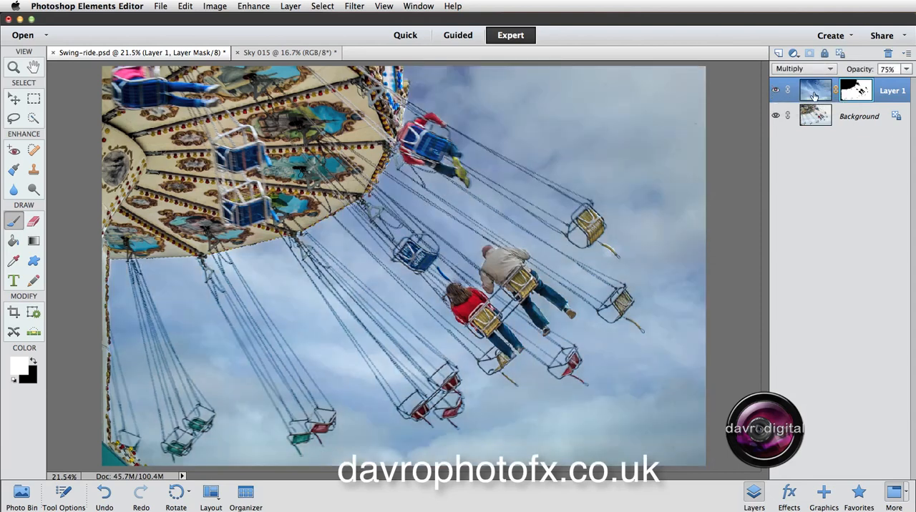
mouse_move(856, 89)
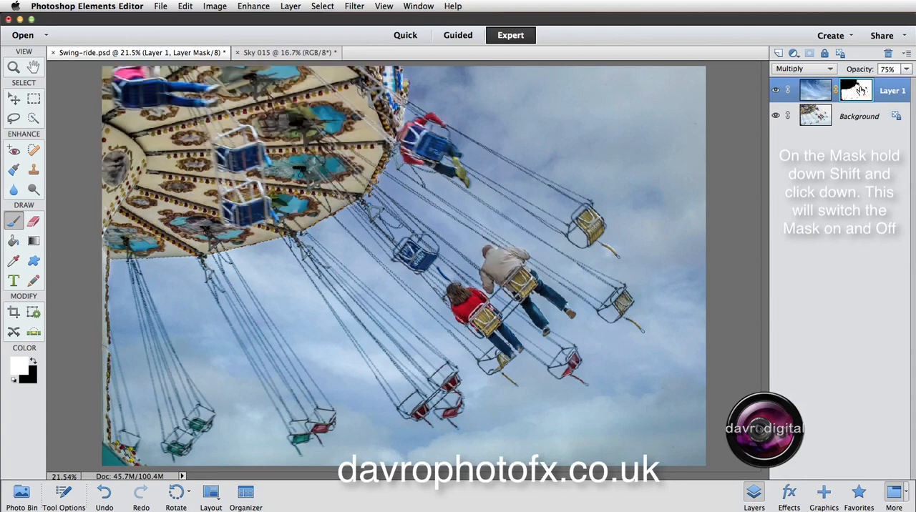
click(856, 88)
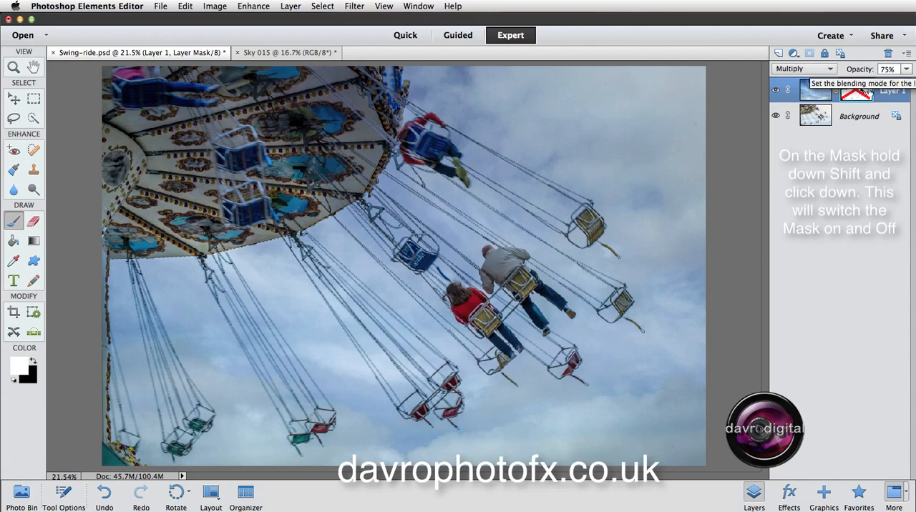
click(855, 88)
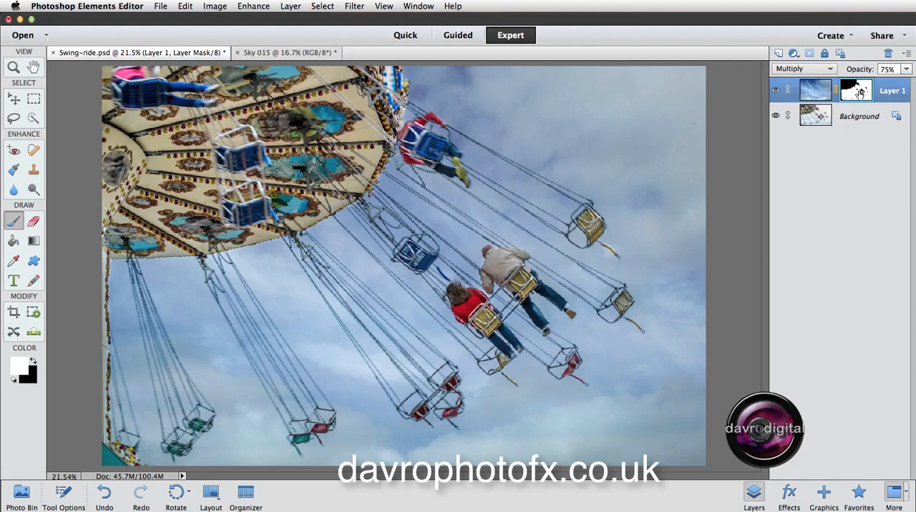
mouse_move(847, 103)
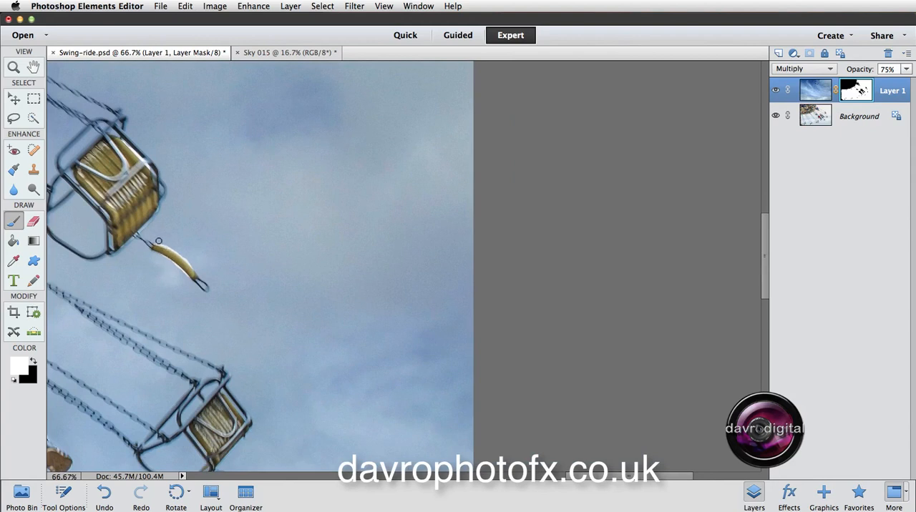
mouse_move(172, 246)
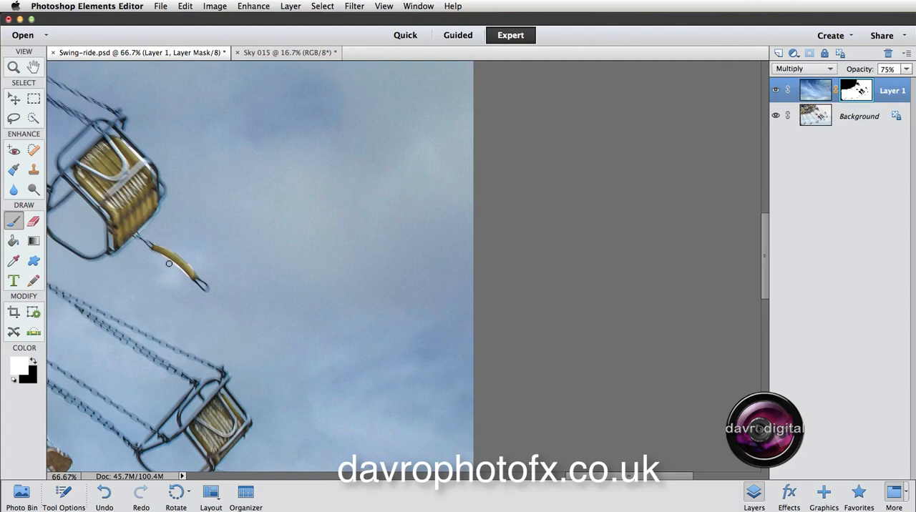
mouse_move(192, 264)
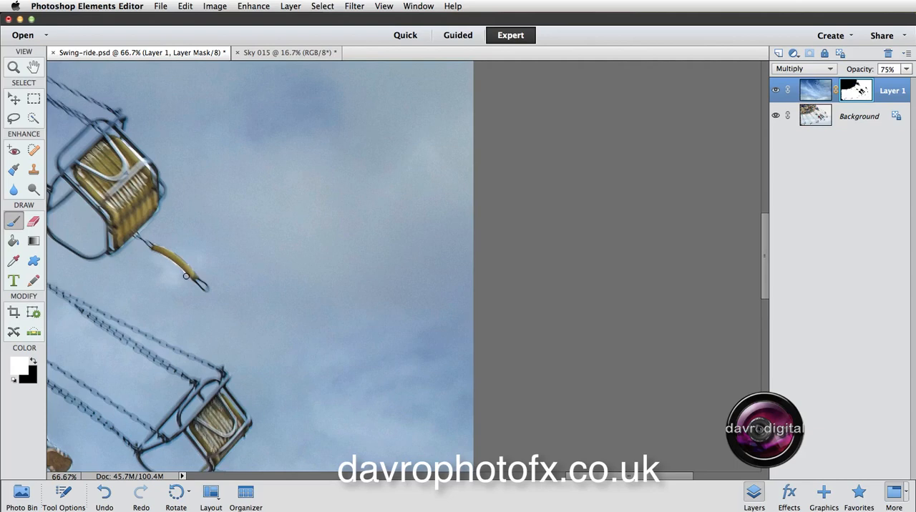
mouse_move(163, 258)
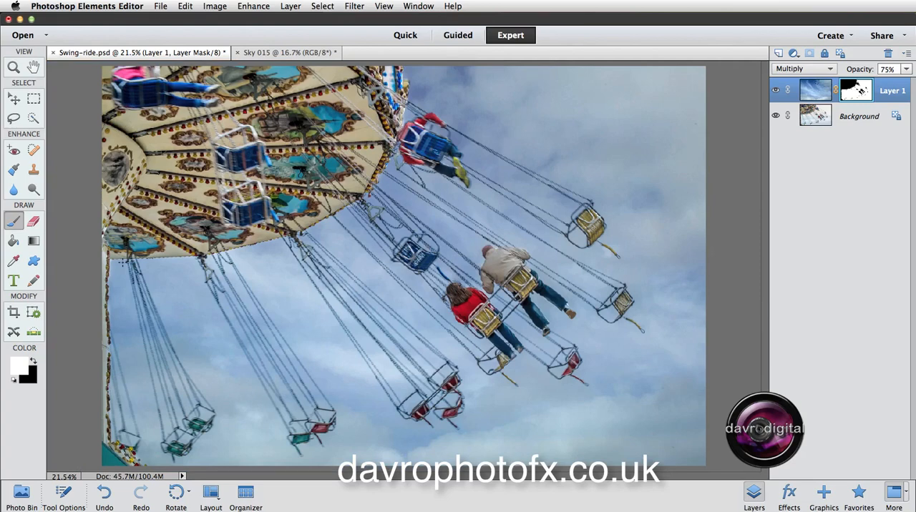
mouse_move(501, 25)
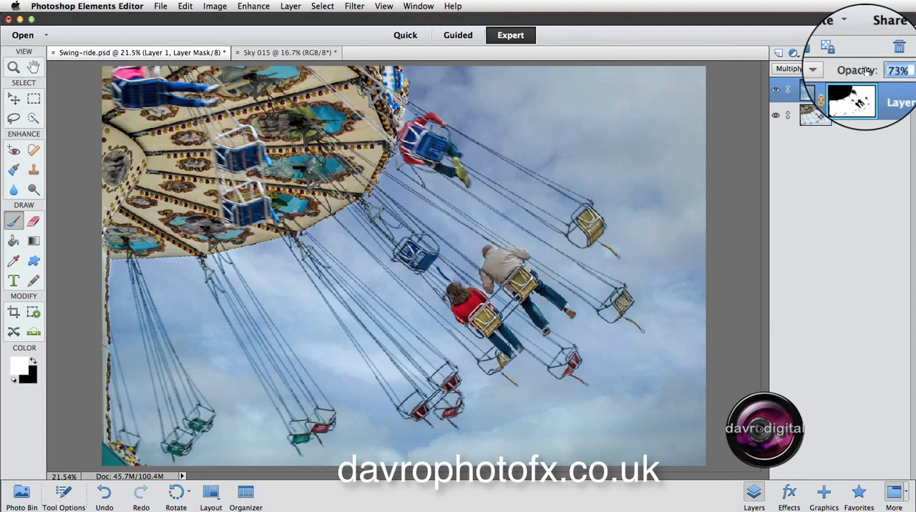
- Lower the sky layer's opacity from 75% to 73%
drag(899, 69, 890, 69)
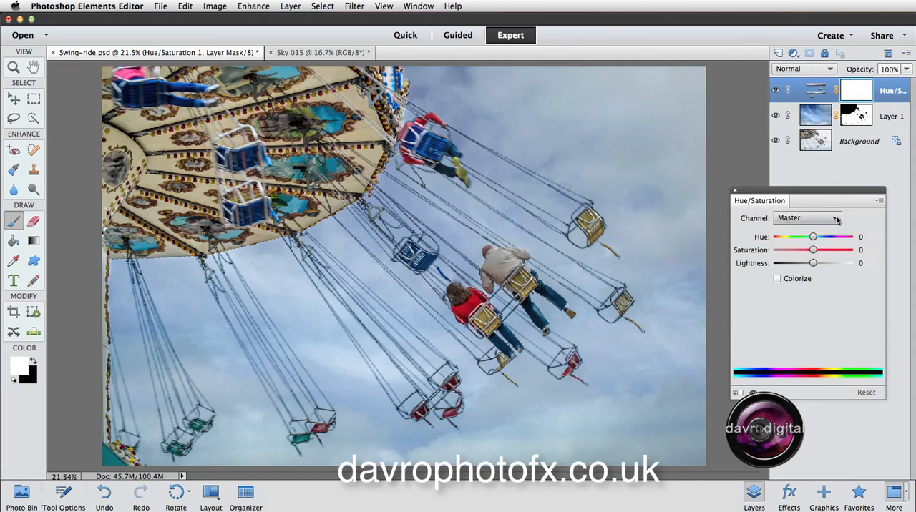
- Restrict the Hue/Saturation adjustment to Reds and raise their saturation to +45
click(807, 218)
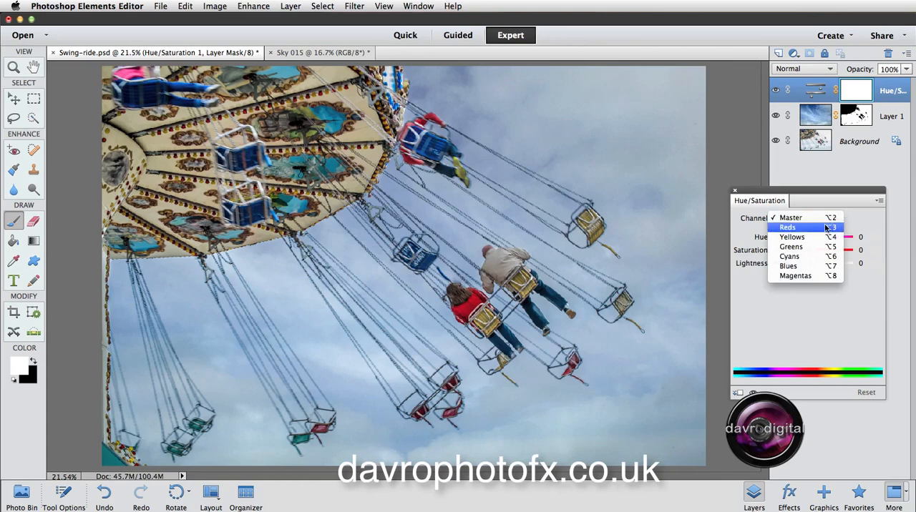
click(787, 226)
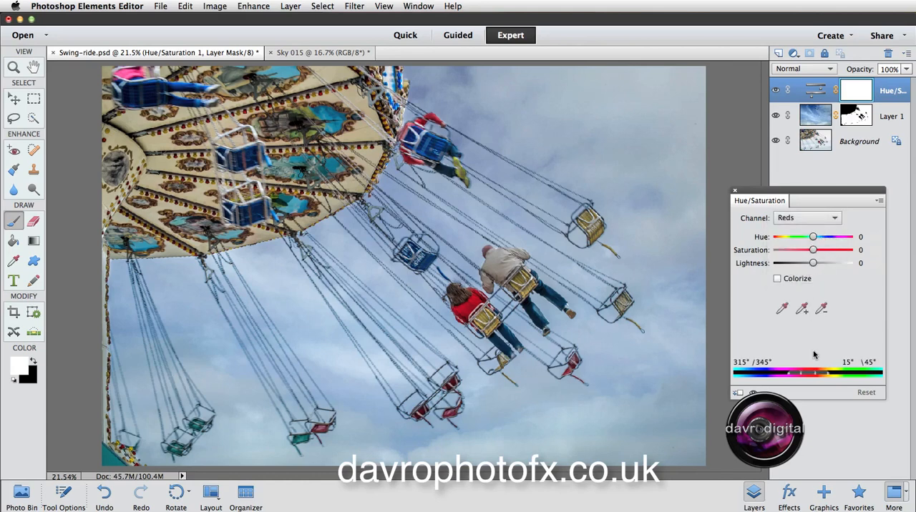
mouse_move(822, 355)
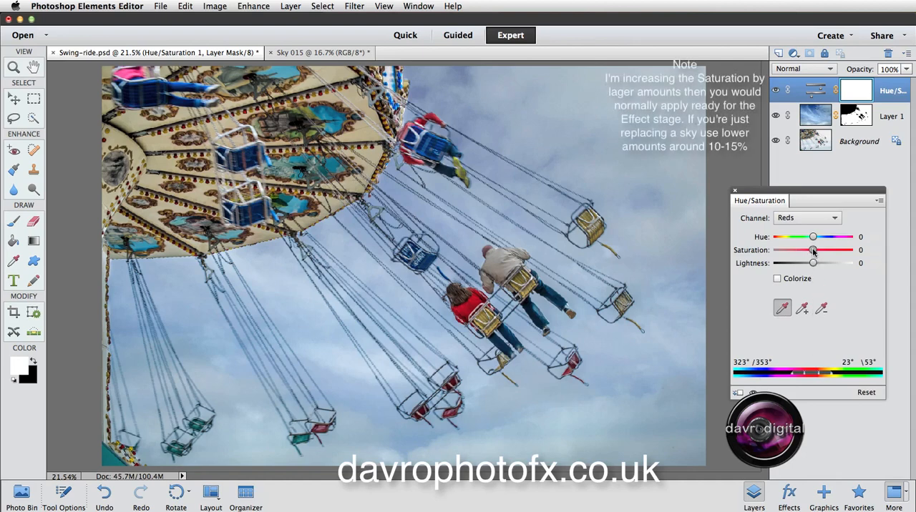
drag(813, 249, 789, 249)
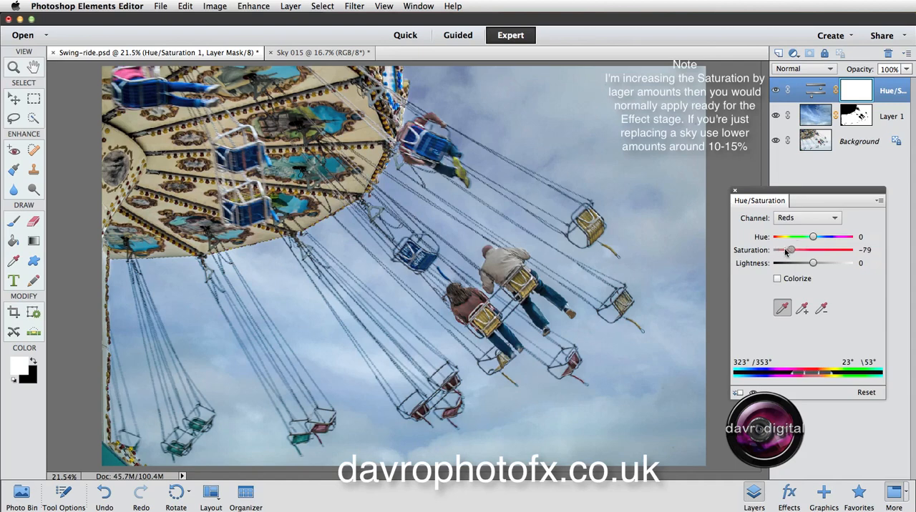
drag(790, 251, 801, 250)
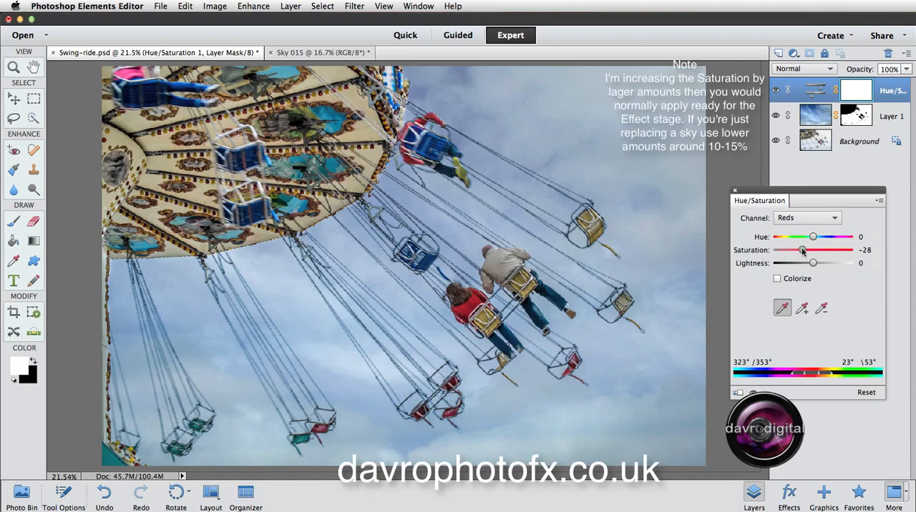
drag(801, 249, 826, 249)
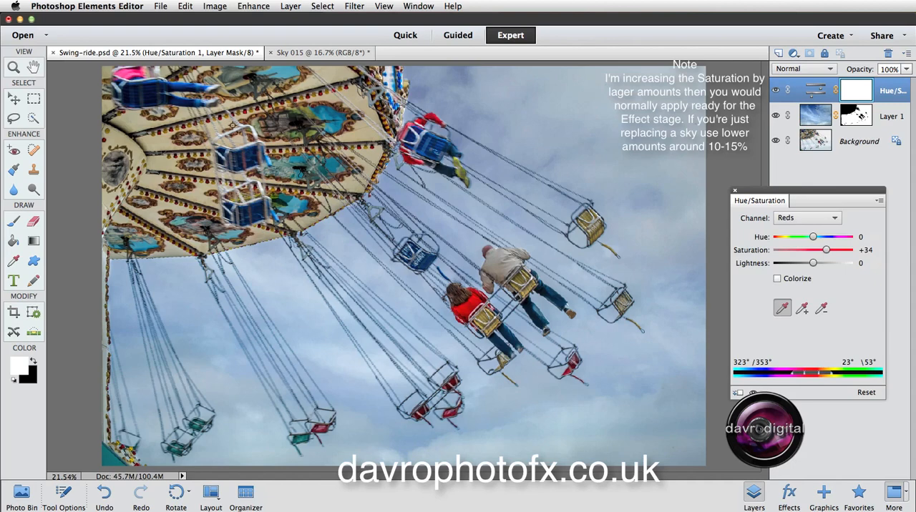
drag(826, 249, 830, 249)
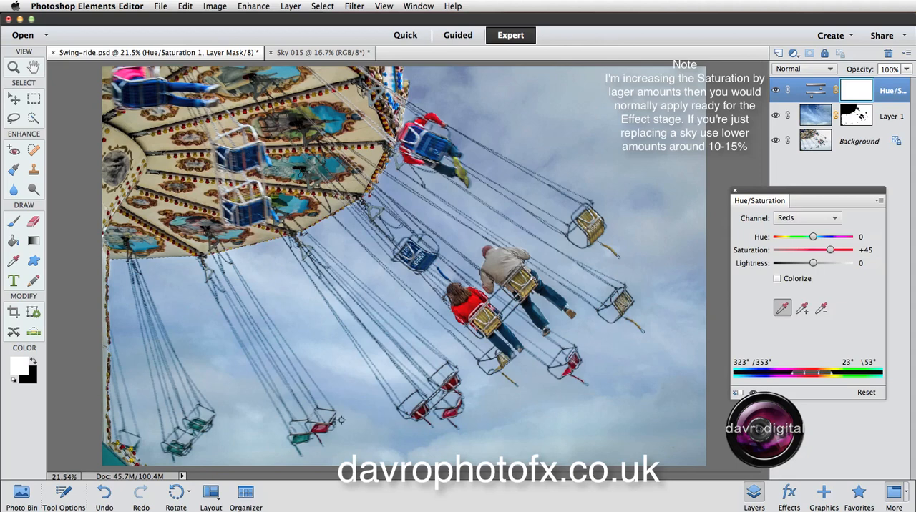
mouse_move(546, 263)
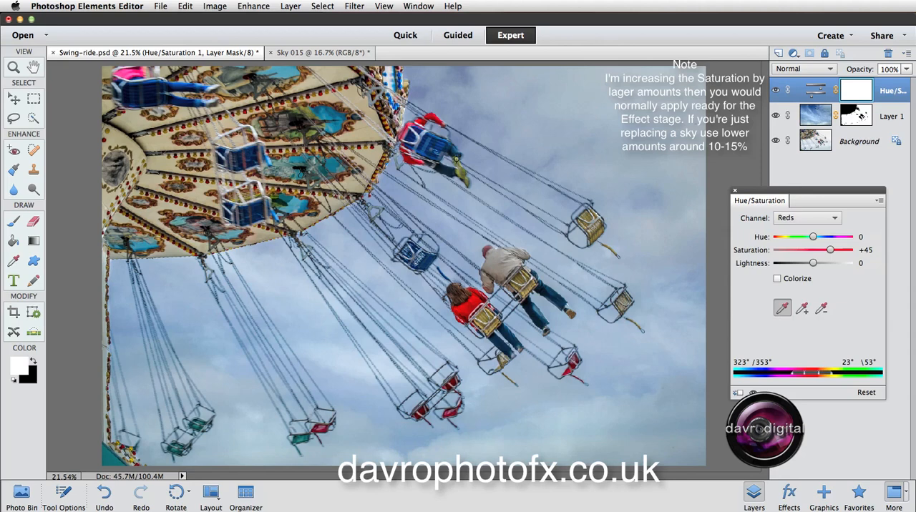
- Set the Yellows range to a +31 saturation boost
click(807, 217)
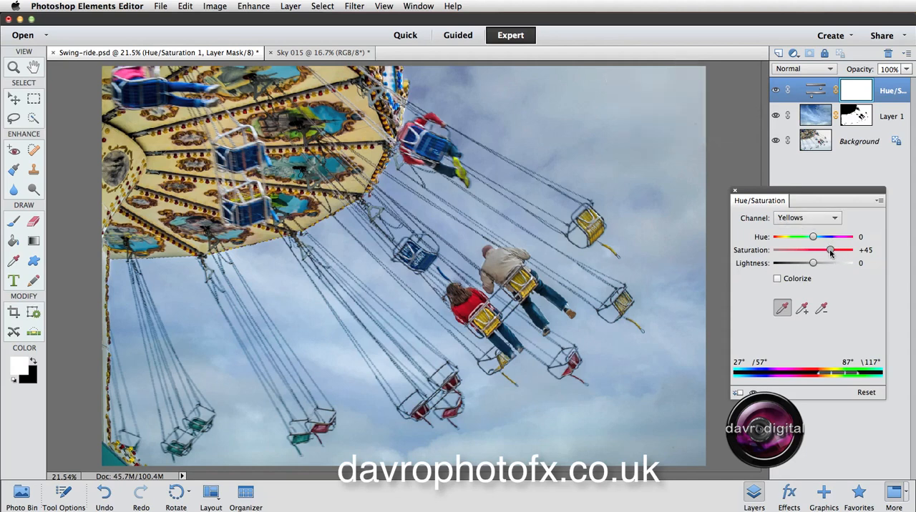
drag(830, 250, 813, 250)
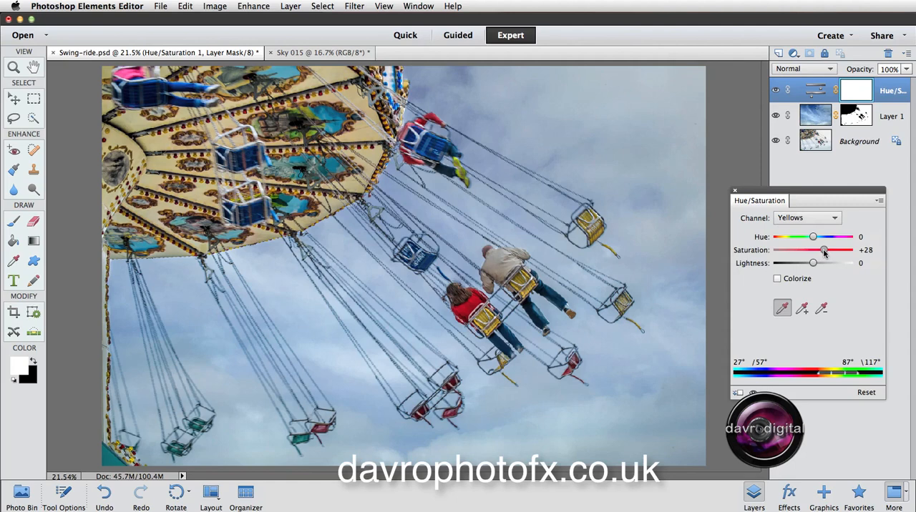
drag(813, 249, 825, 249)
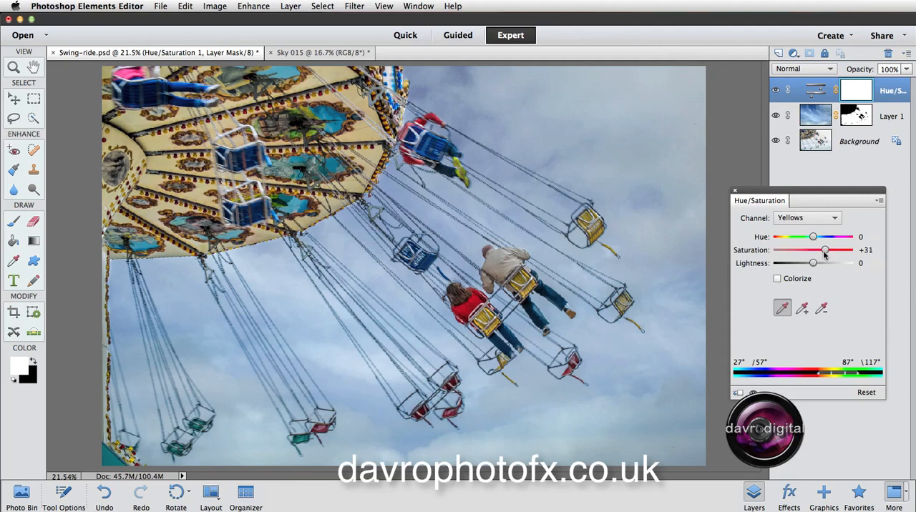
mouse_move(822, 258)
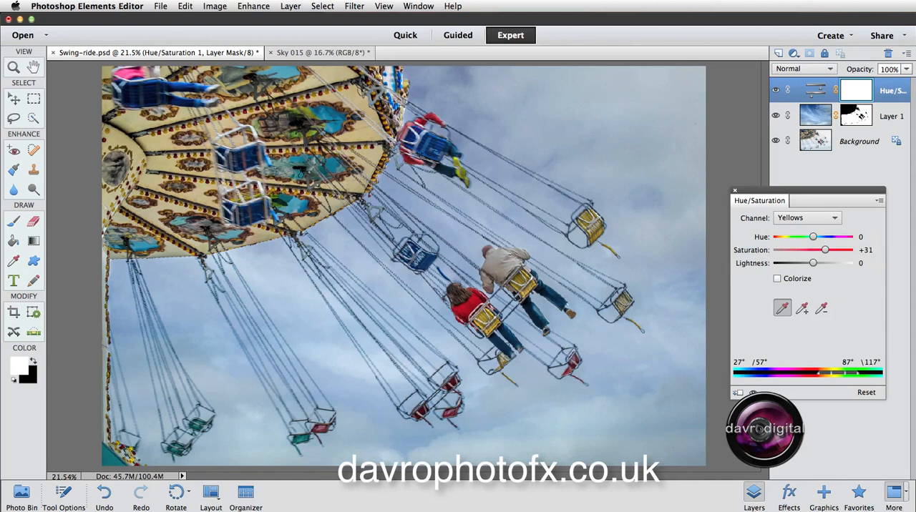
- Set the Blues range to a +24 saturation boost and apply the adjustment
click(807, 218)
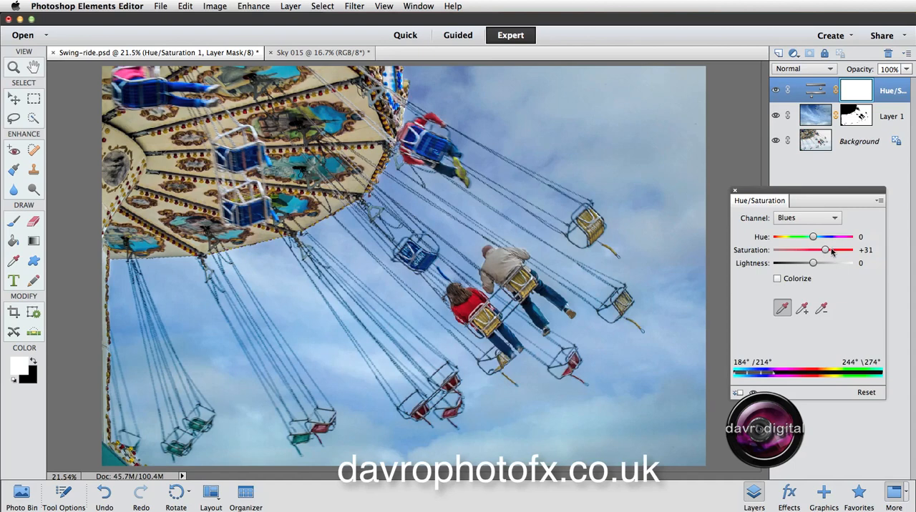
drag(824, 249, 813, 249)
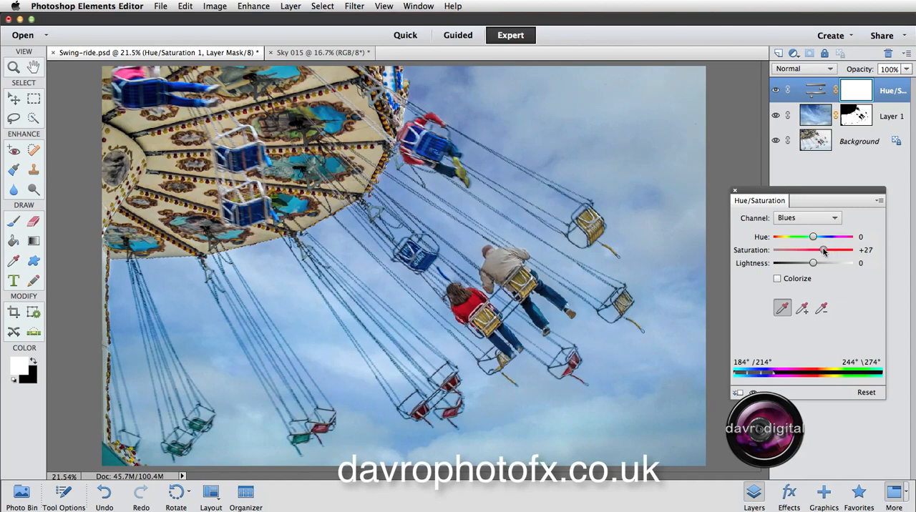
drag(814, 249, 822, 249)
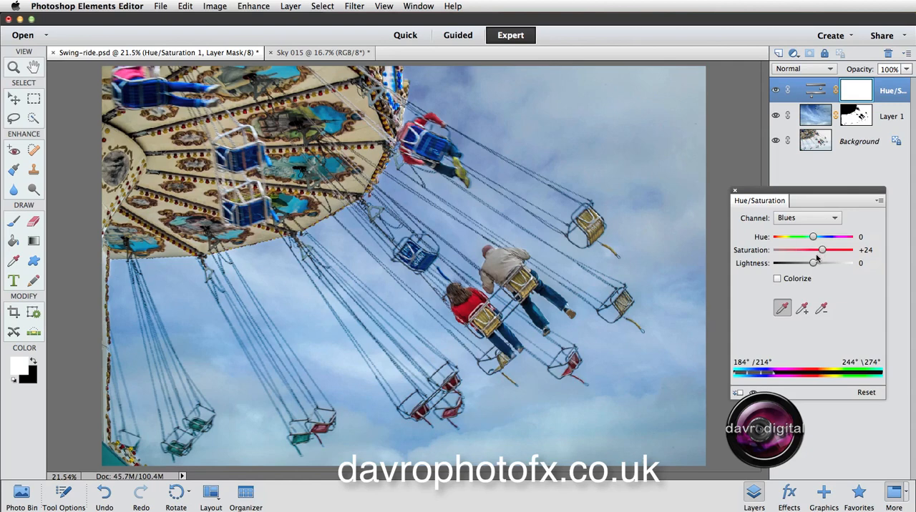
click(735, 190)
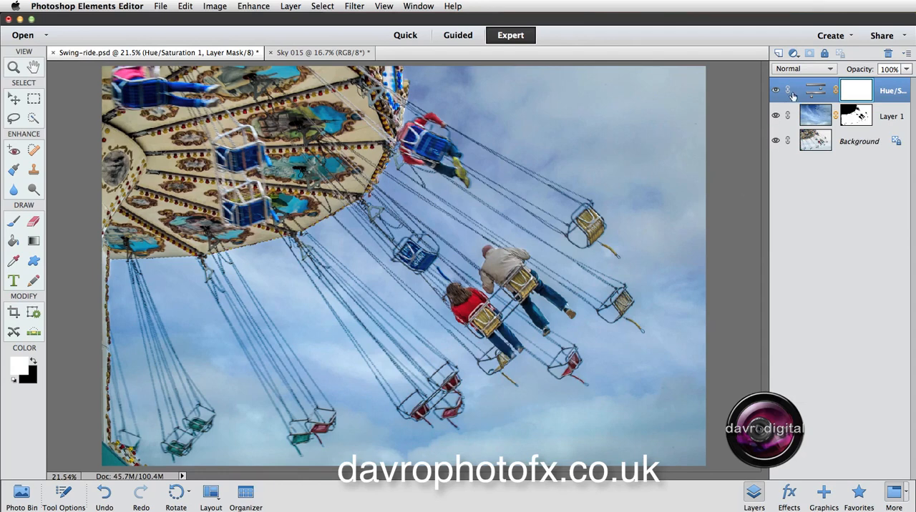
- Add a Levels adjustment layer and pull the white input point in to 239
click(793, 53)
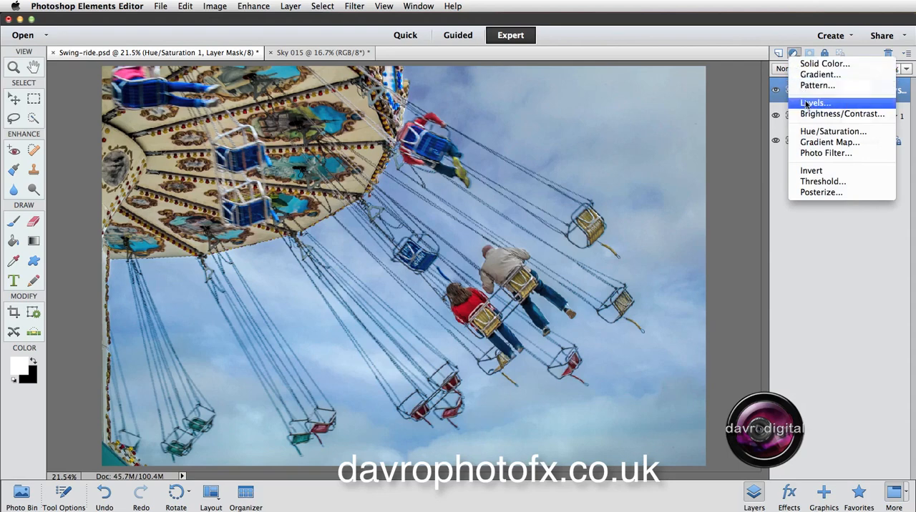
click(813, 103)
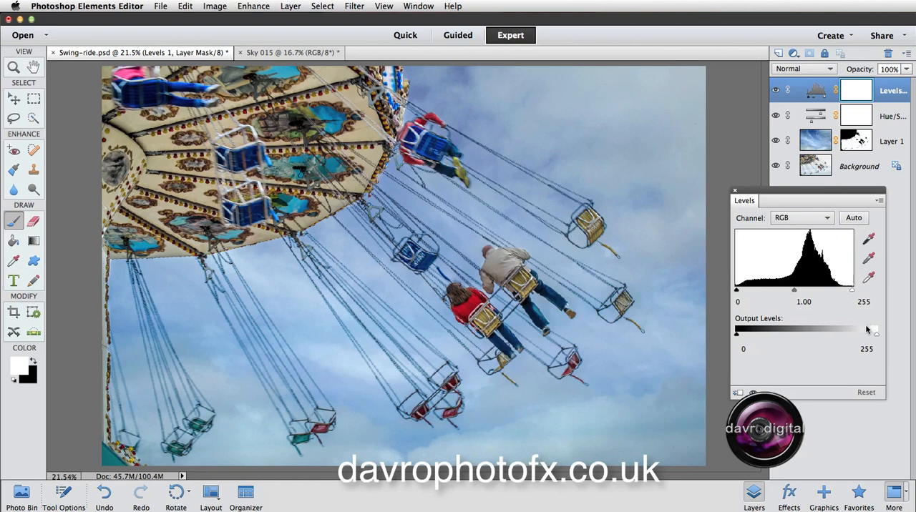
mouse_move(875, 332)
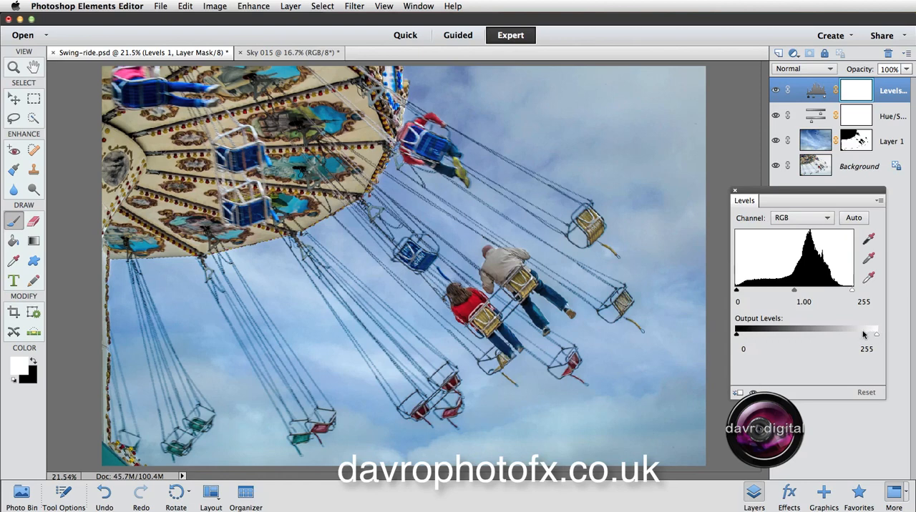
mouse_move(818, 334)
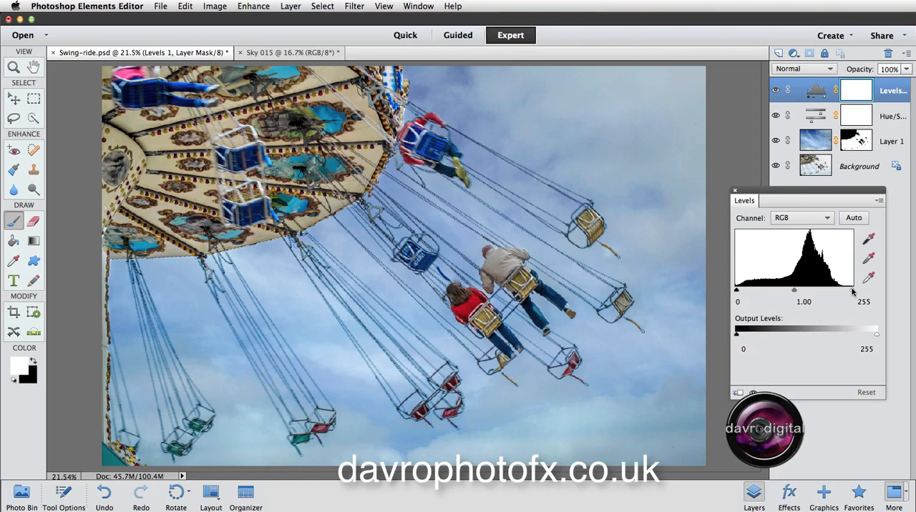
drag(876, 292, 843, 292)
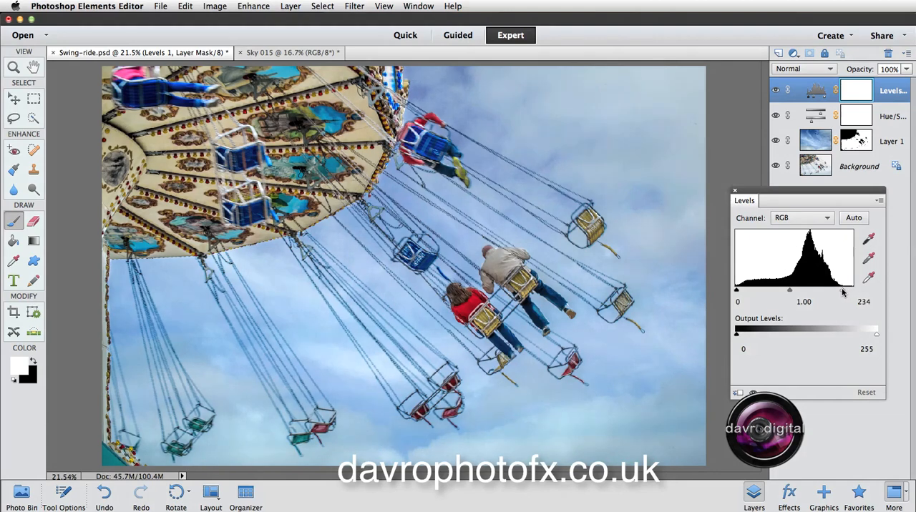
drag(864, 292, 867, 292)
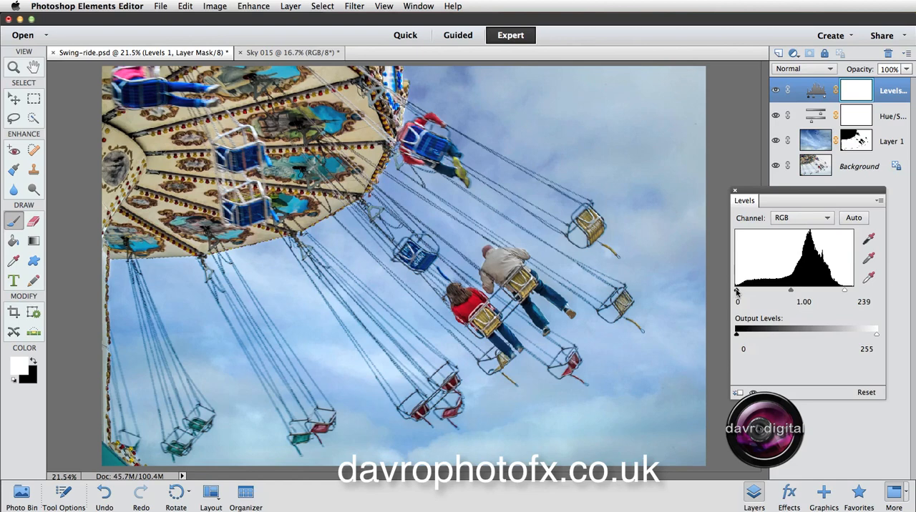
- Nudge the Levels midtone slider to lift the midtones slightly
drag(790, 289, 784, 289)
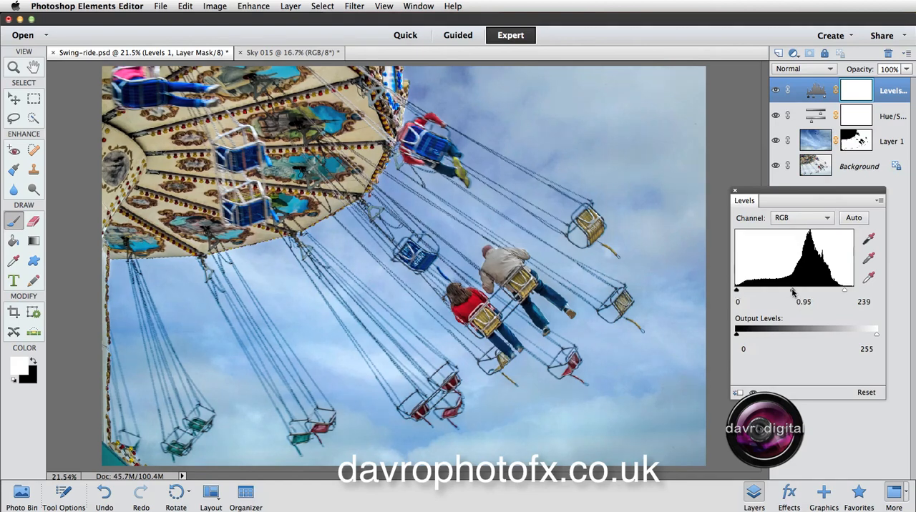
drag(793, 289, 802, 289)
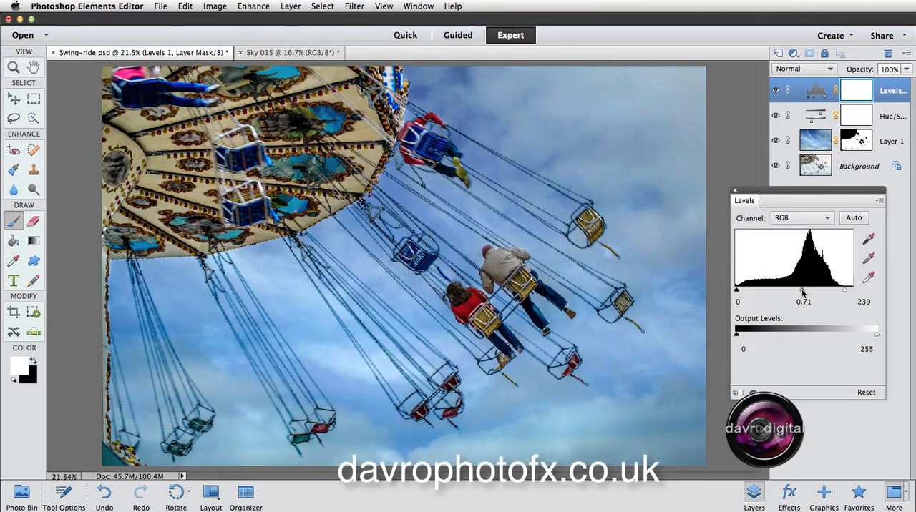
drag(803, 290, 784, 291)
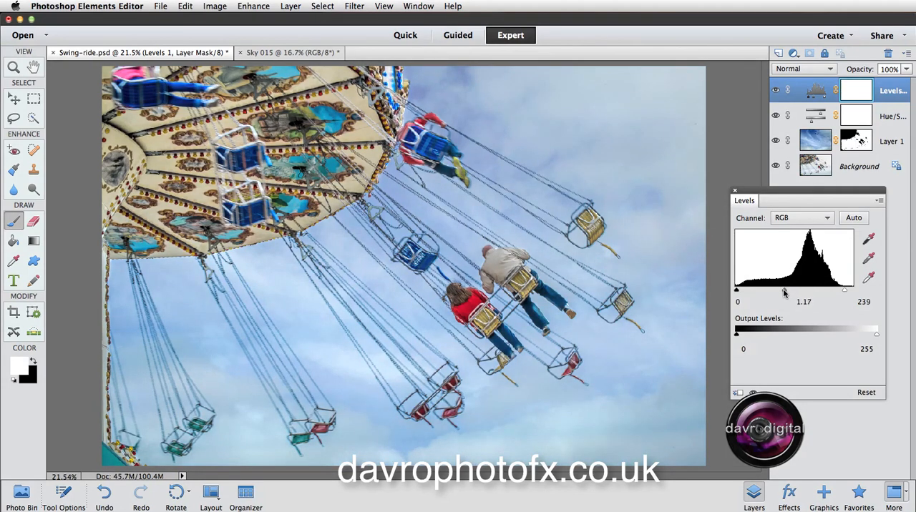
drag(787, 290, 784, 291)
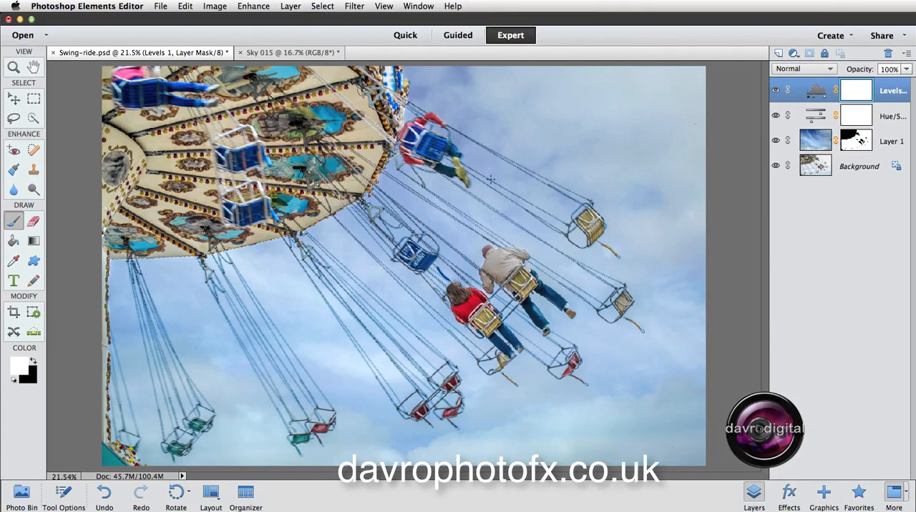
- Save the layered composite as Photoshop file Swing-ride.psd, replacing the existing version
click(161, 6)
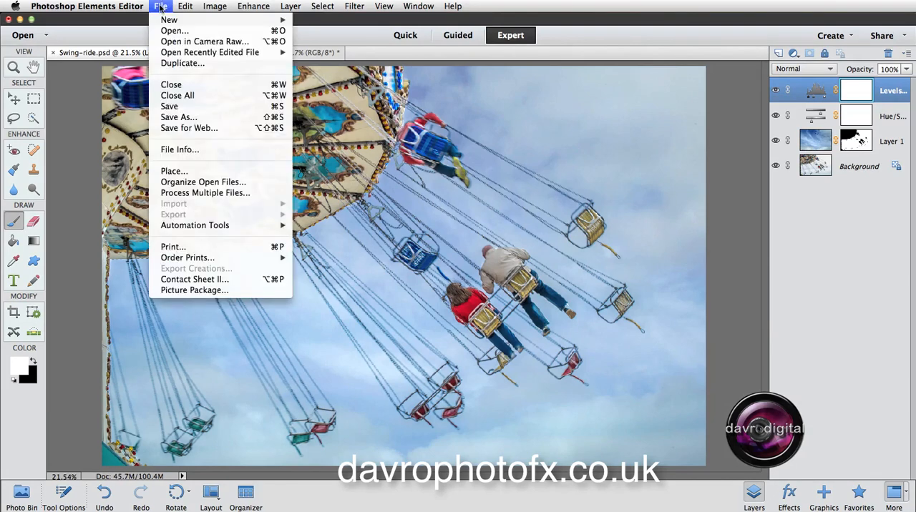
mouse_move(177, 94)
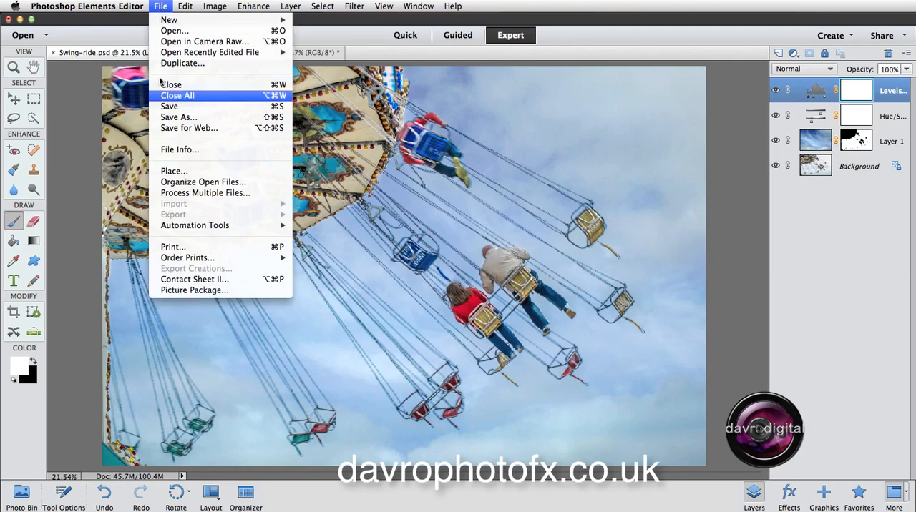
click(178, 117)
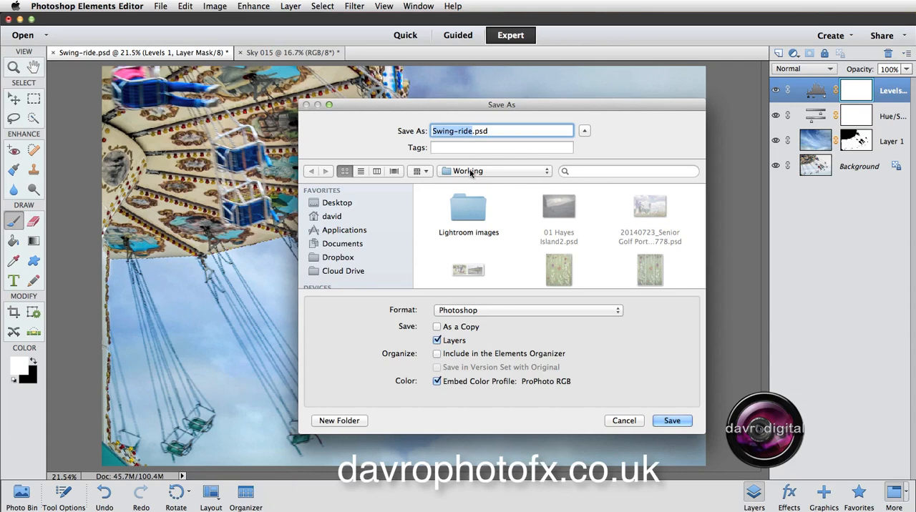
click(527, 311)
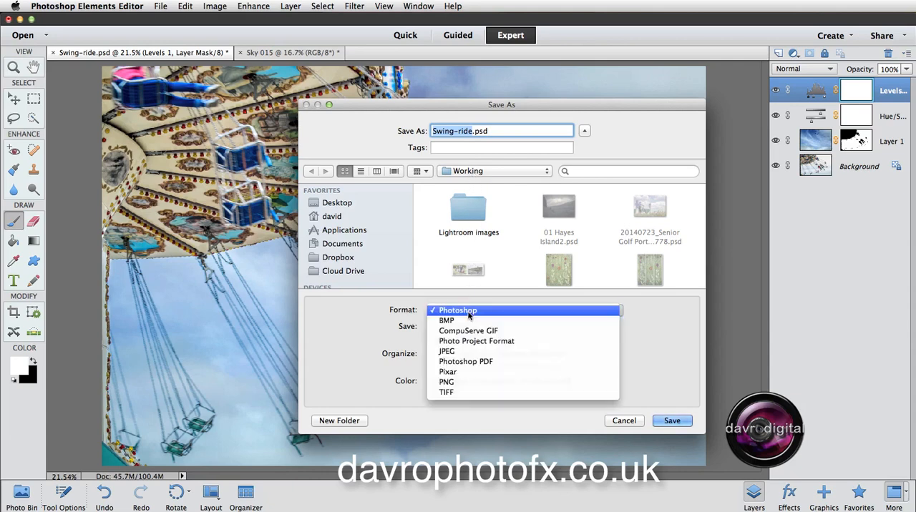
click(458, 310)
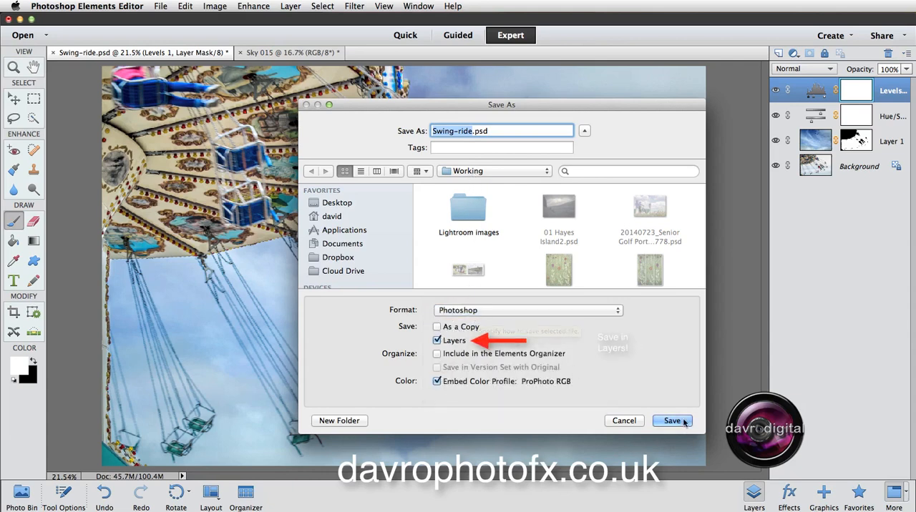
click(673, 421)
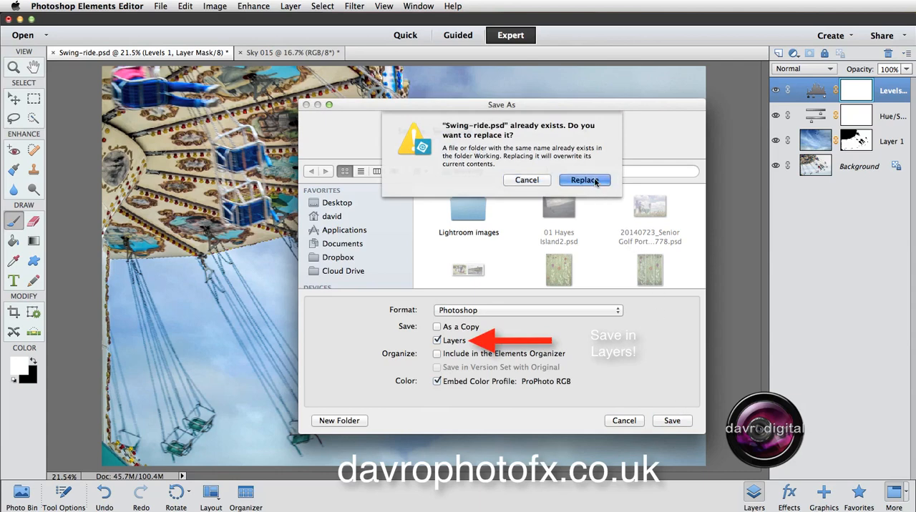
click(584, 180)
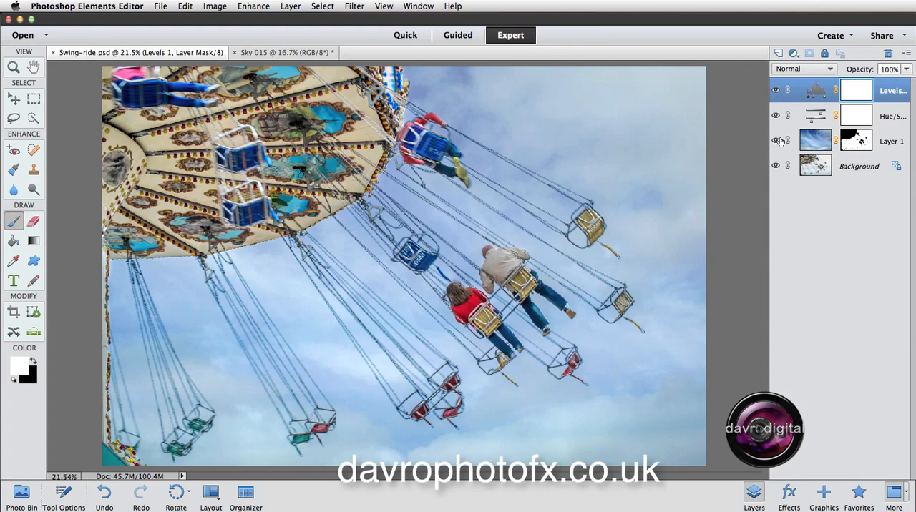
mouse_move(776, 140)
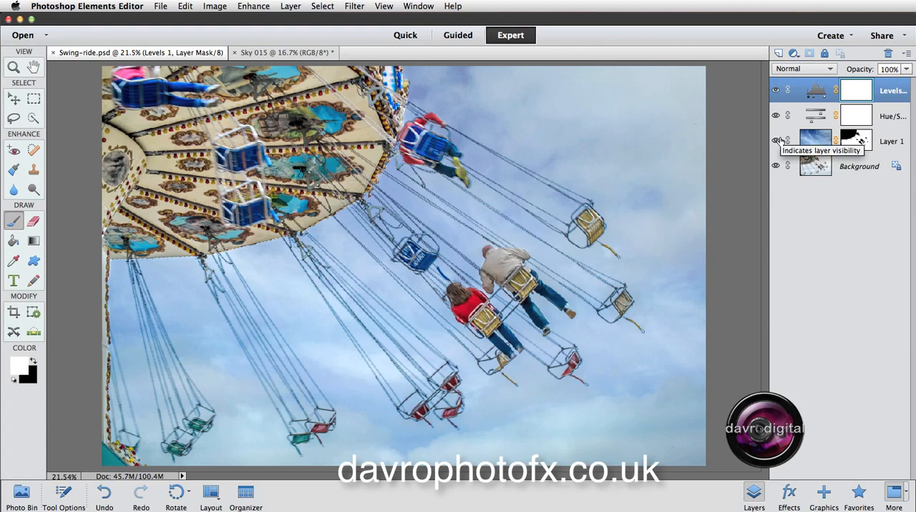